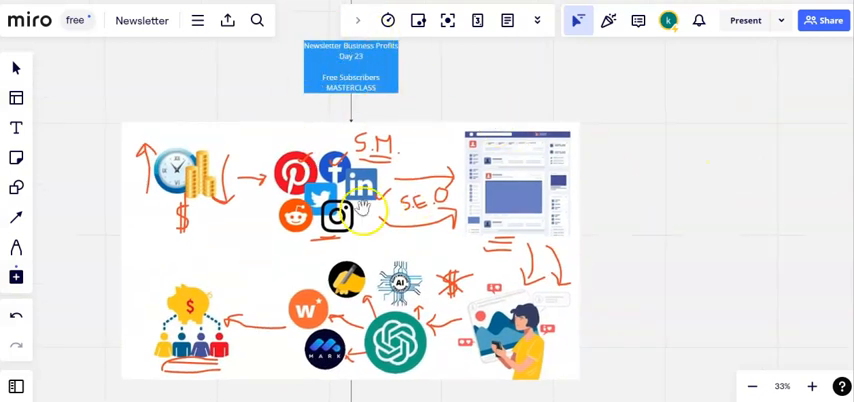
mouse_move(592, 308)
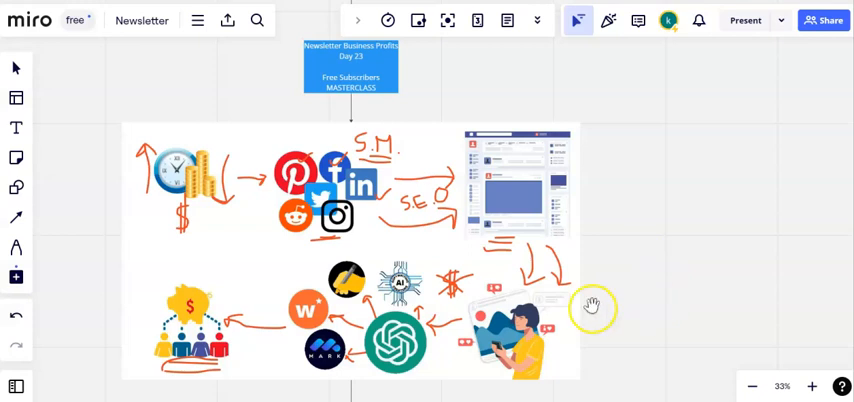
Scroll the Newsletter board down to the Keywords / beehiiv section of the workflow diagram
scroll("down", 3)
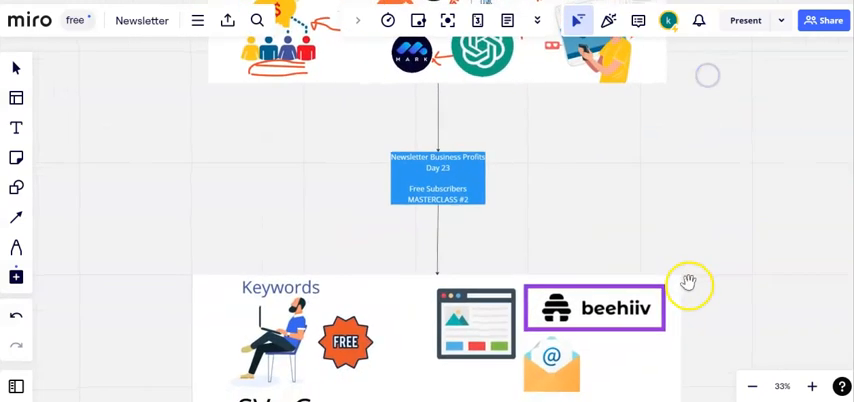
scroll("down", 3)
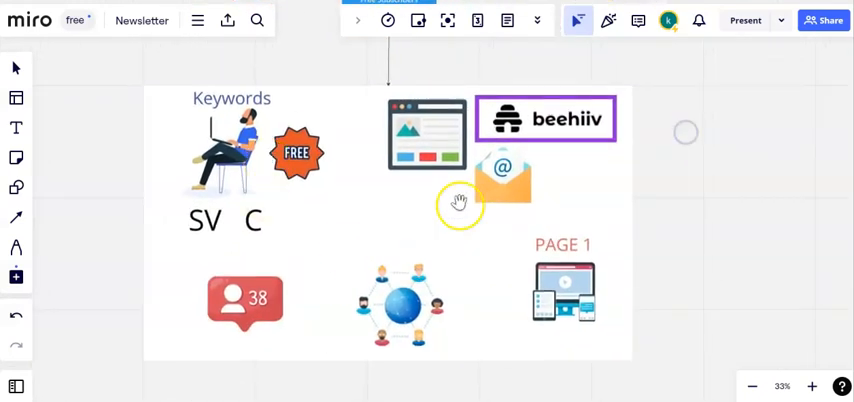
mouse_move(400, 232)
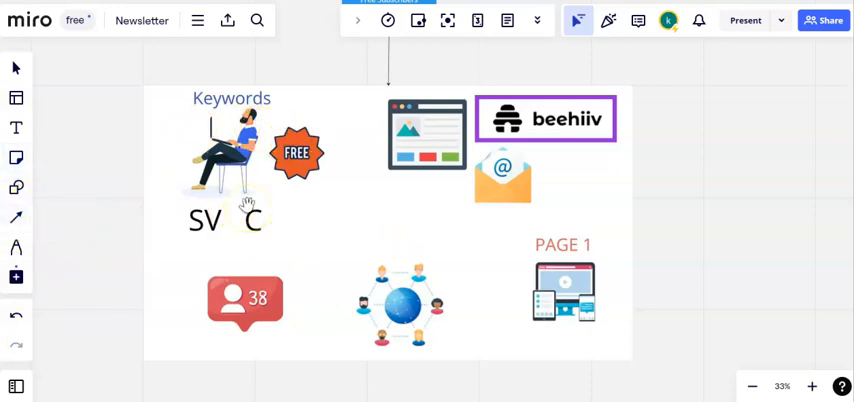
mouse_move(16, 248)
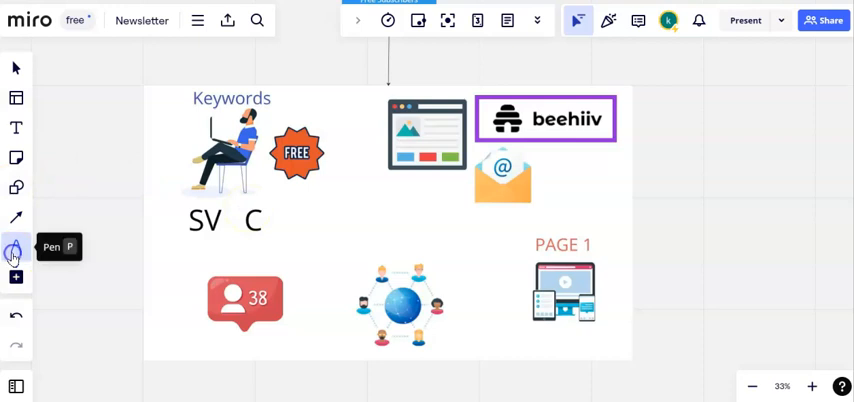
Switch on the Pen tool with a pen option to draw over the keywords section
left_click(14, 248)
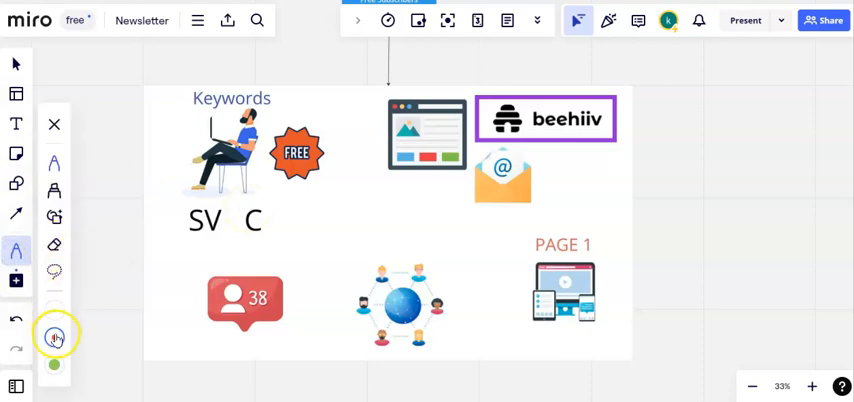
left_click(54, 336)
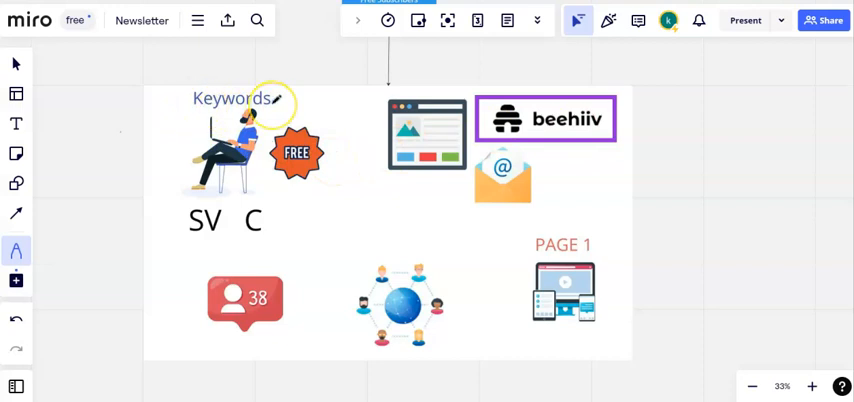
mouse_move(144, 170)
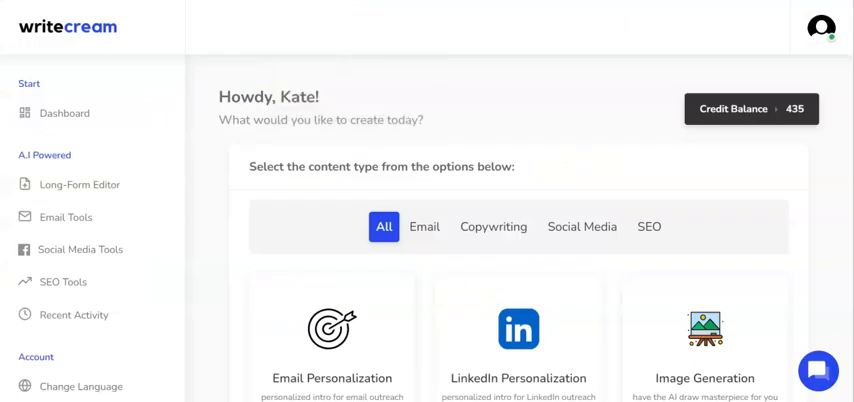
mouse_move(144, 26)
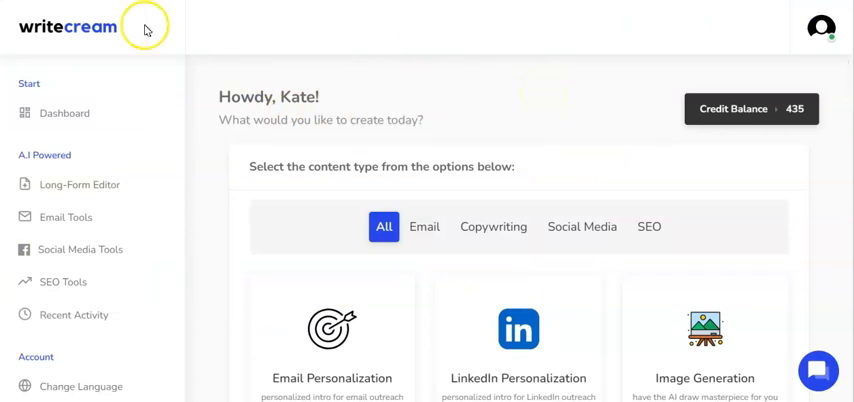
mouse_move(416, 122)
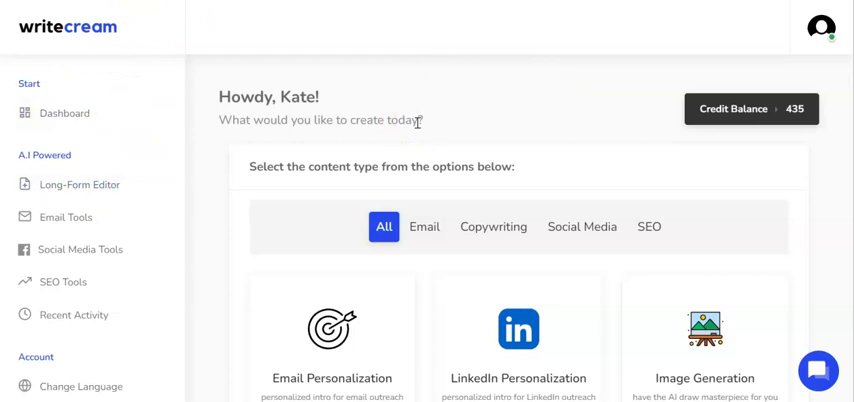
mouse_move(458, 132)
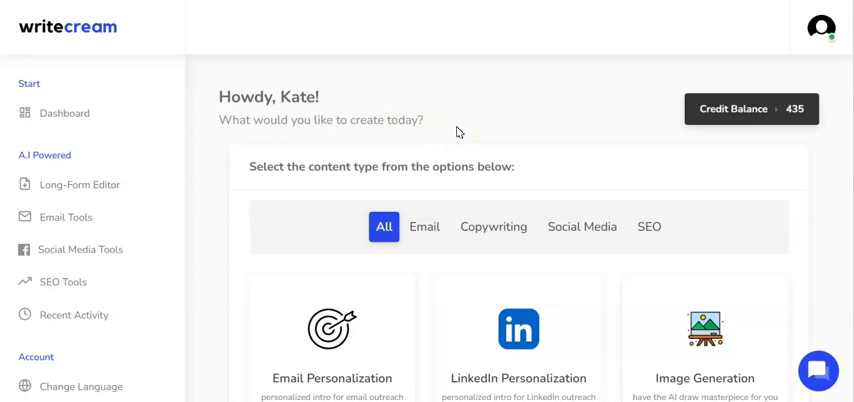
mouse_move(616, 120)
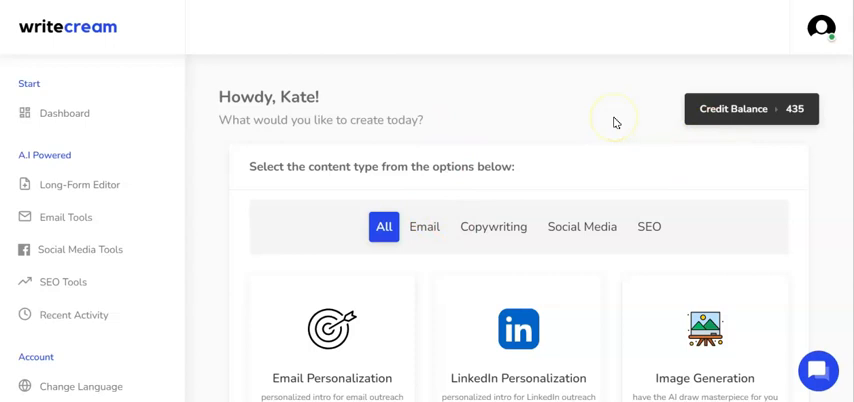
mouse_move(614, 120)
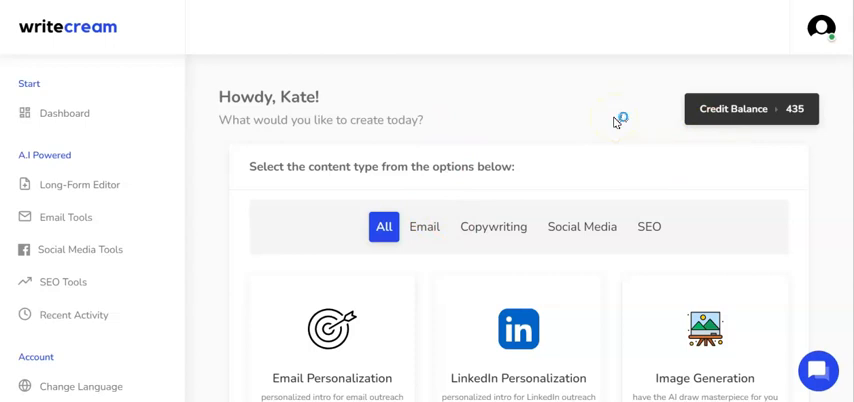
mouse_move(456, 240)
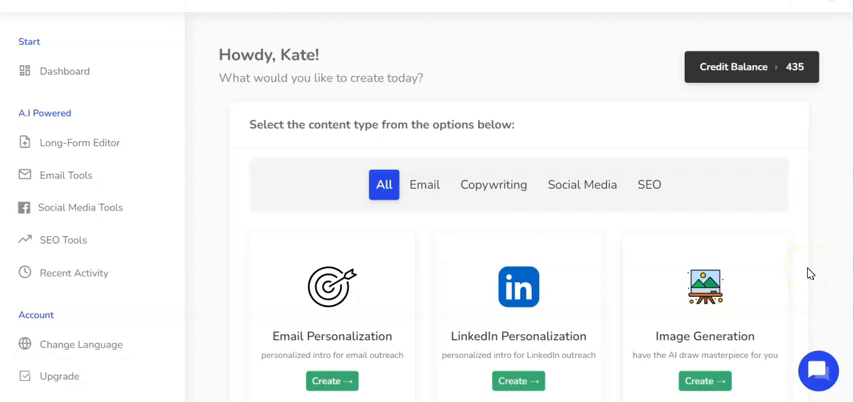
mouse_move(508, 230)
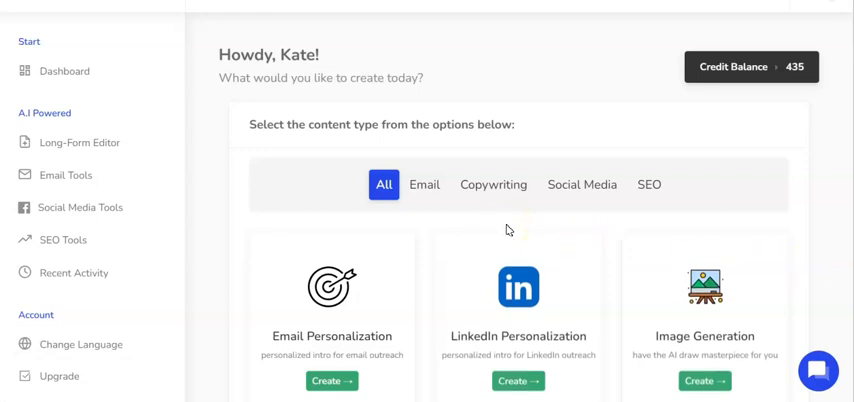
mouse_move(380, 140)
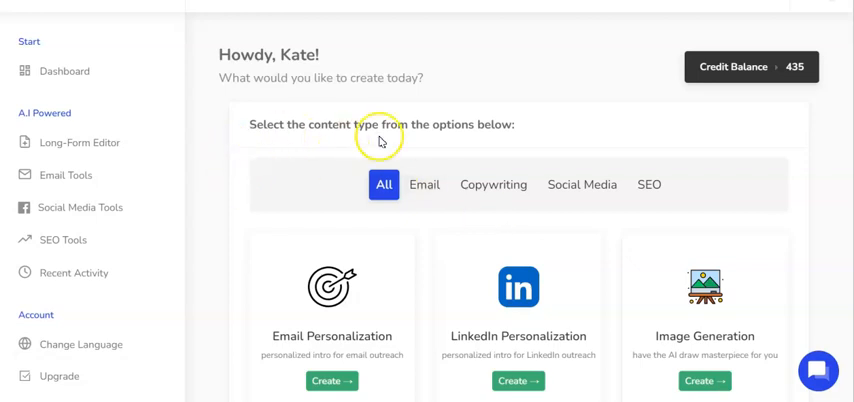
mouse_move(110, 172)
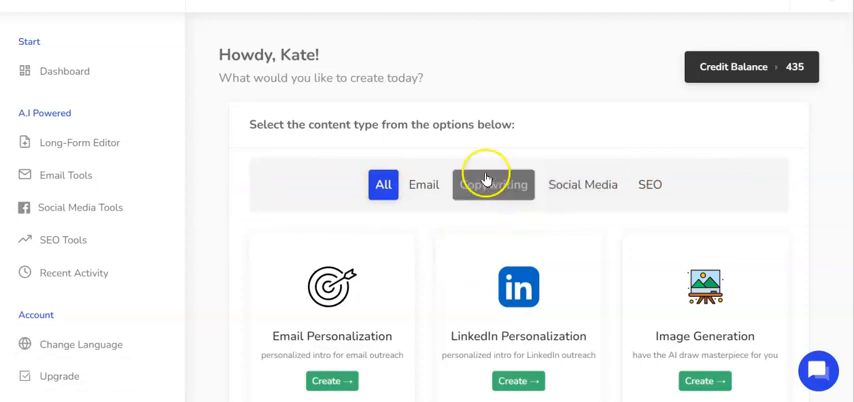
mouse_move(700, 186)
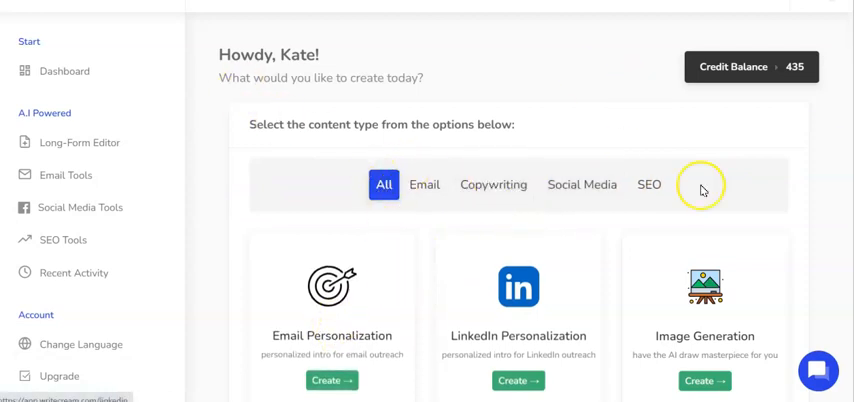
Scroll the Writecream tool cards down until Article Writer, Paragraph Generator and Content Rewriter appear
scroll("up", 3)
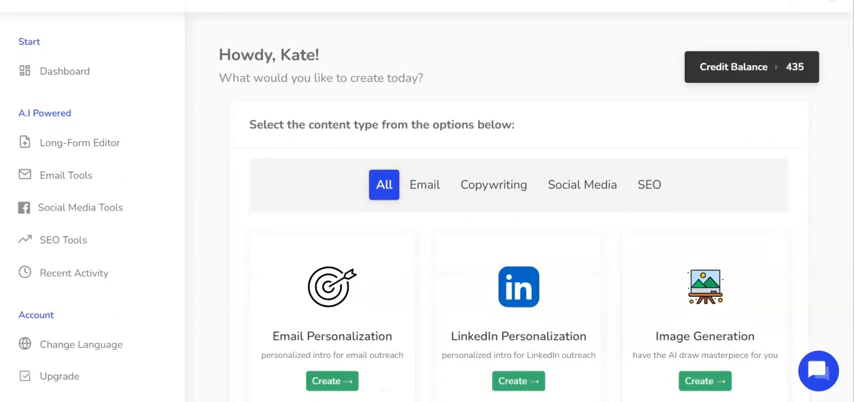
scroll("down", 3)
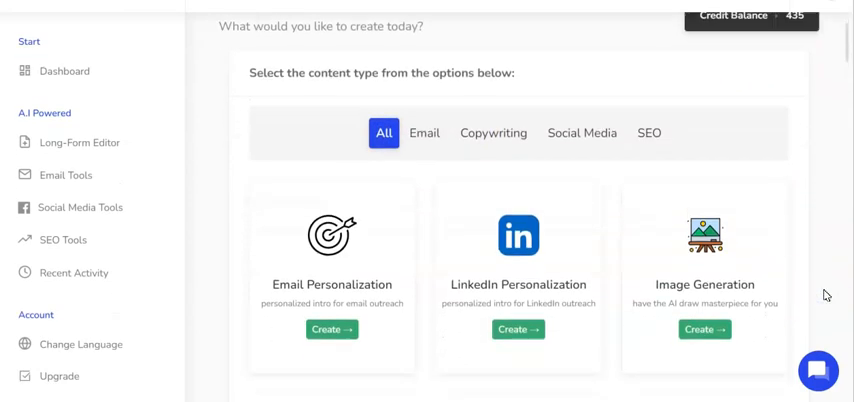
scroll("down", 3)
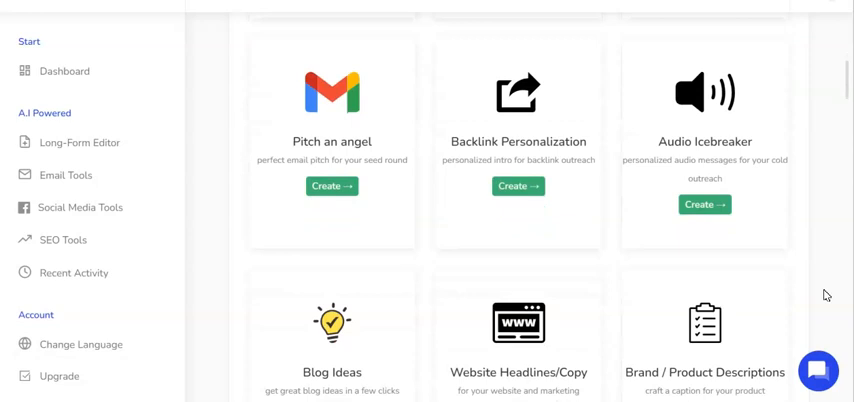
scroll("down", 3)
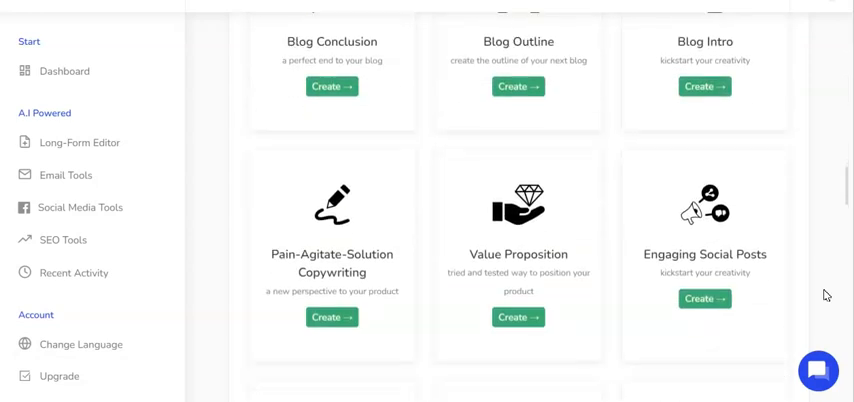
scroll("down", 3)
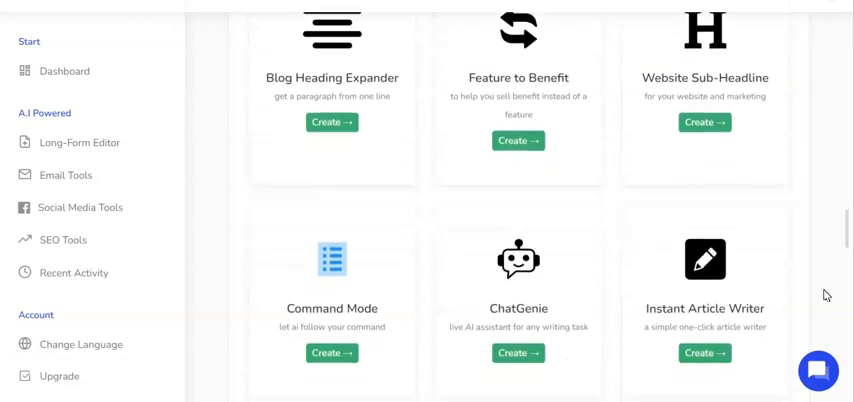
scroll("down", 3)
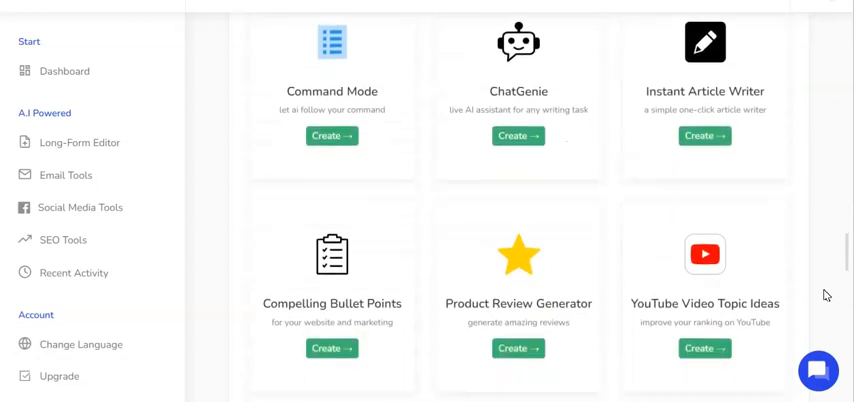
mouse_move(576, 88)
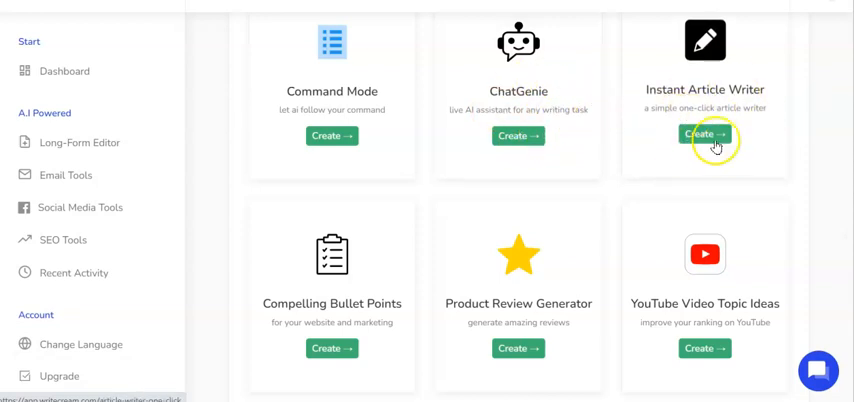
scroll("down", 3)
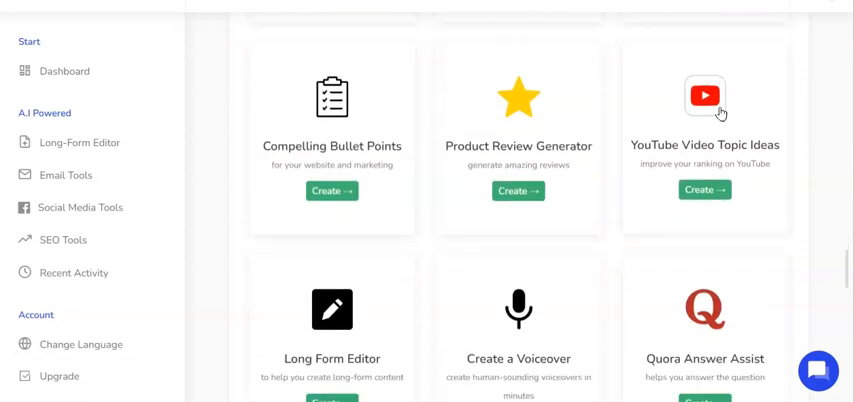
scroll("down", 3)
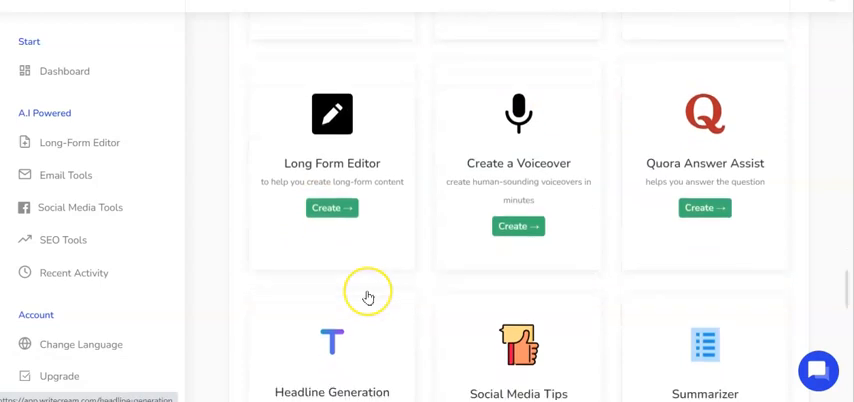
scroll("down", 3)
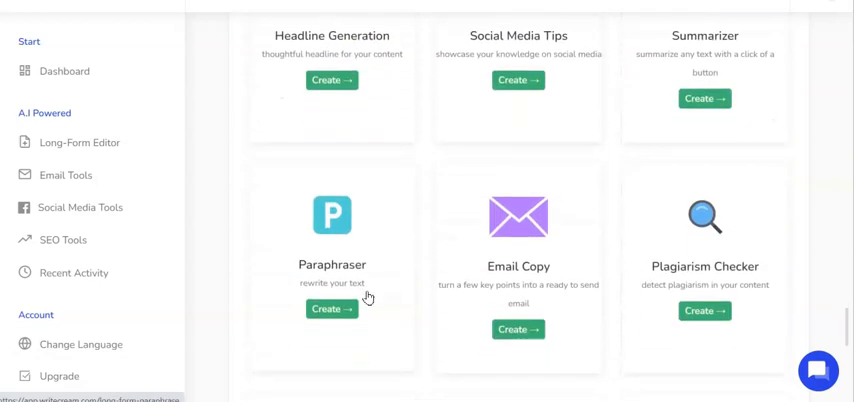
scroll("down", 3)
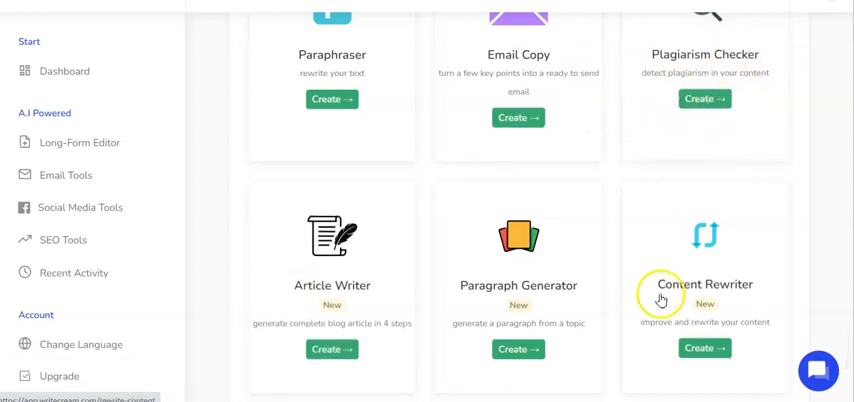
mouse_move(680, 264)
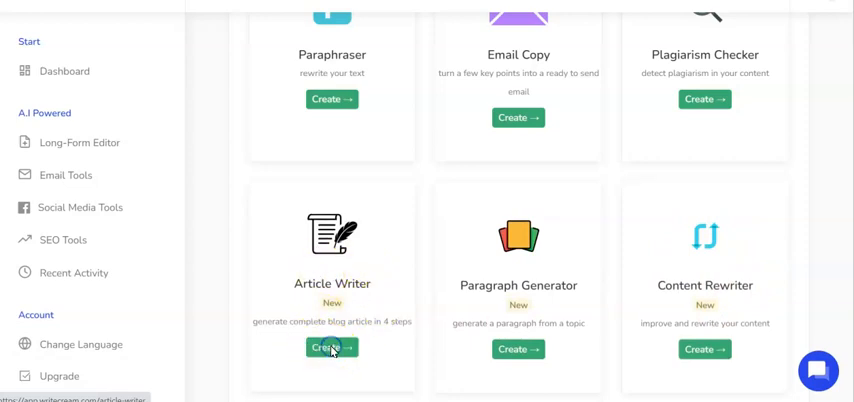
In Article Writer, set the topic to why employee wellbeing is important and generate blog ideas
left_click(332, 348)
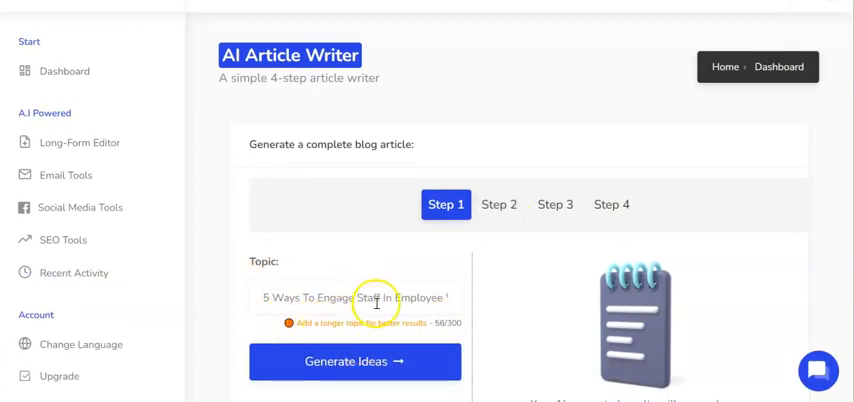
triple_click(356, 296)
type("why")
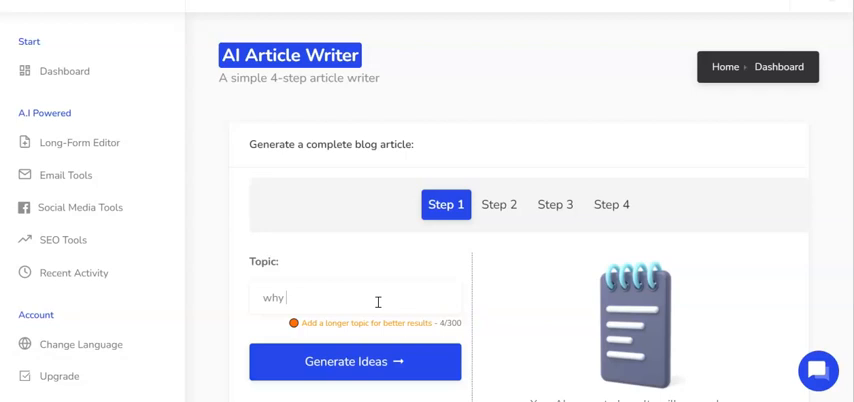
type("is employee wellnes")
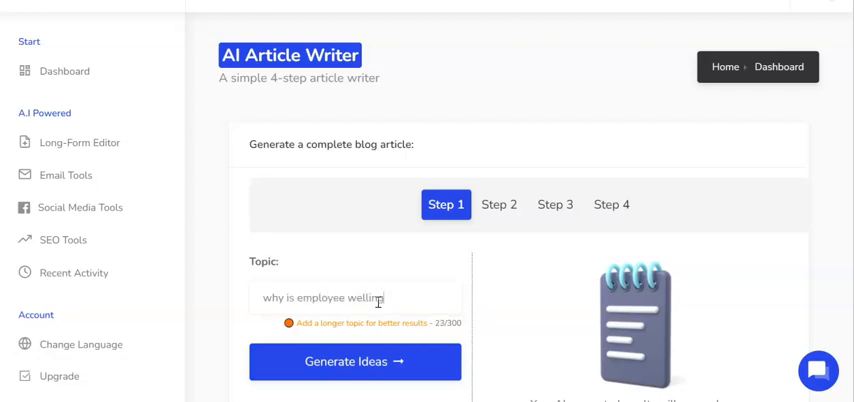
key("BackSpace")
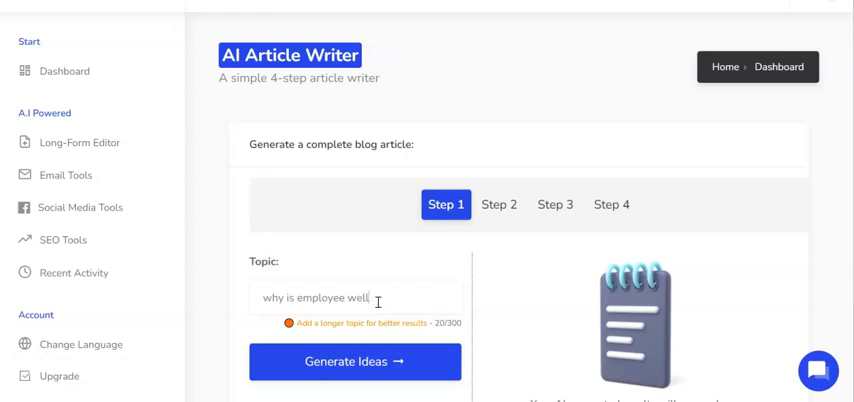
type("being important")
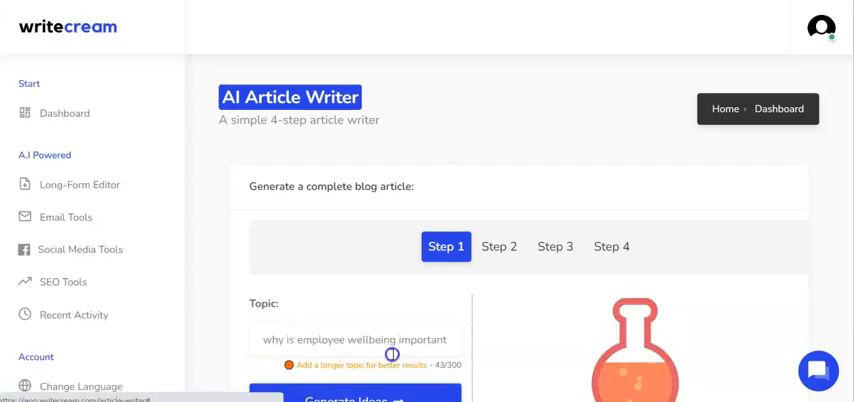
left_click(344, 398)
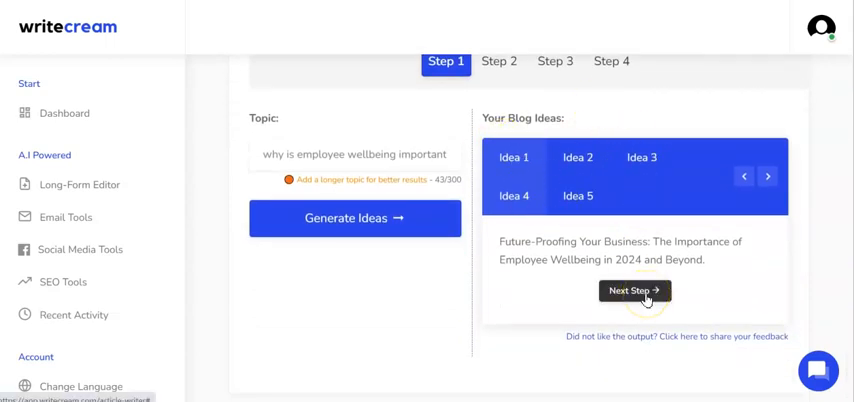
Carry the future-proofing title to step 2 and generate its introductions, reviewing the intro
left_click(636, 292)
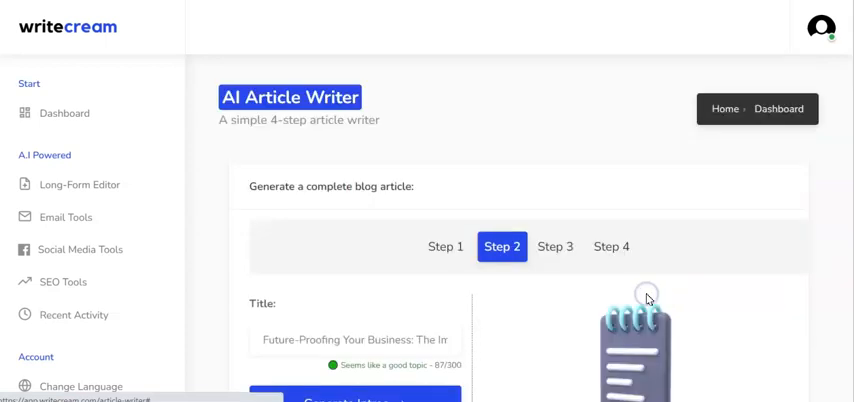
scroll("down", 3)
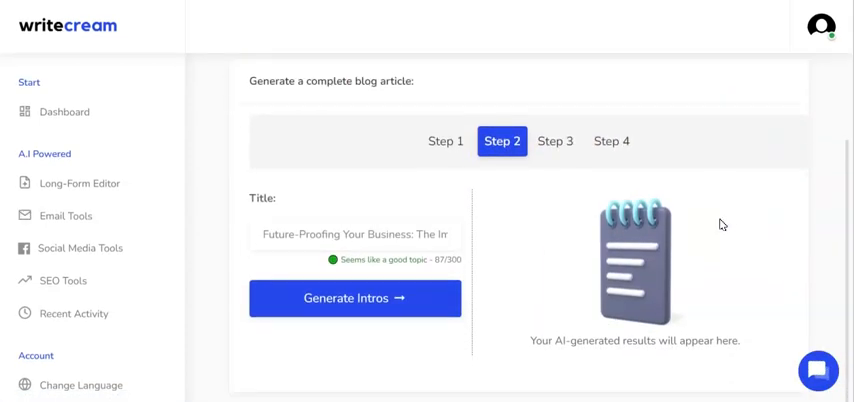
left_click(354, 298)
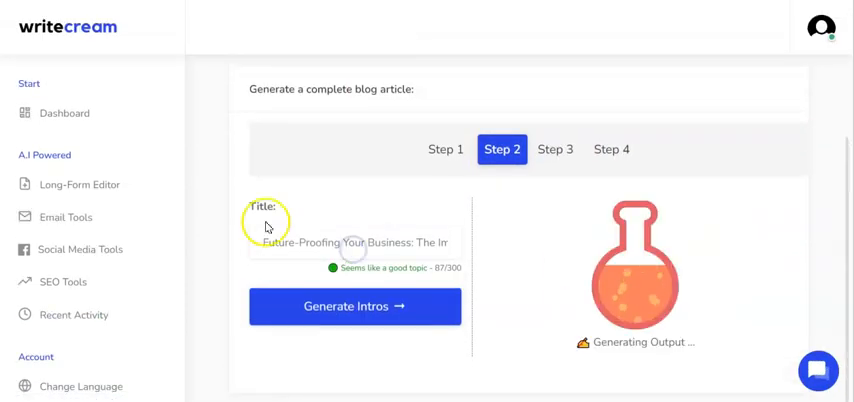
left_click(356, 306)
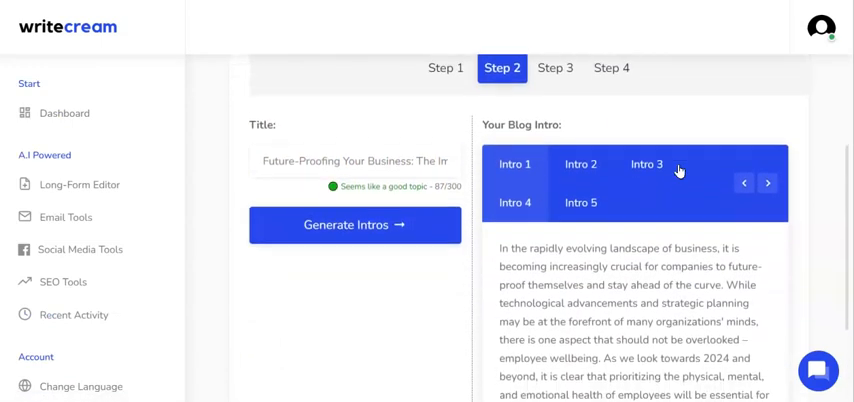
scroll("down", 3)
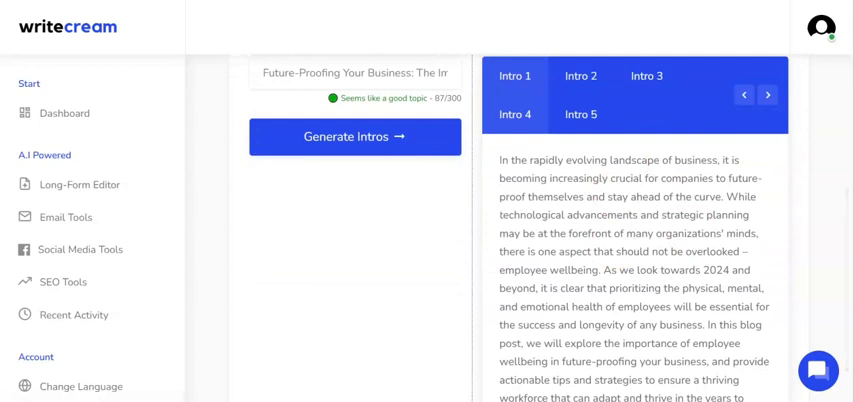
scroll("down", 3)
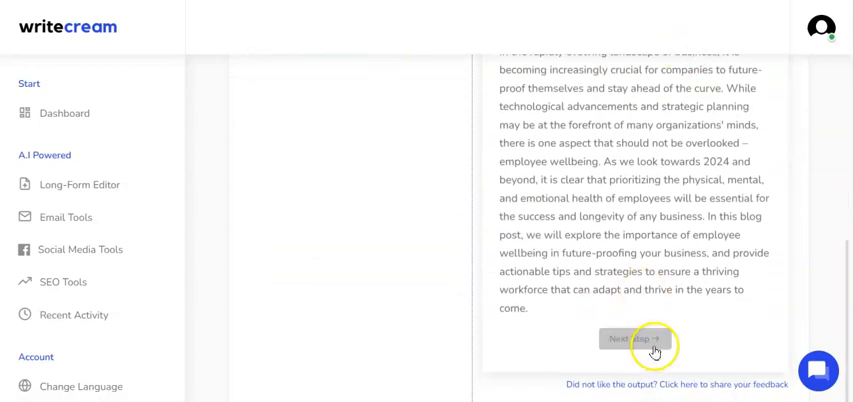
Move to step 3 and generate the six-section outlines from the chosen title and intro
left_click(634, 338)
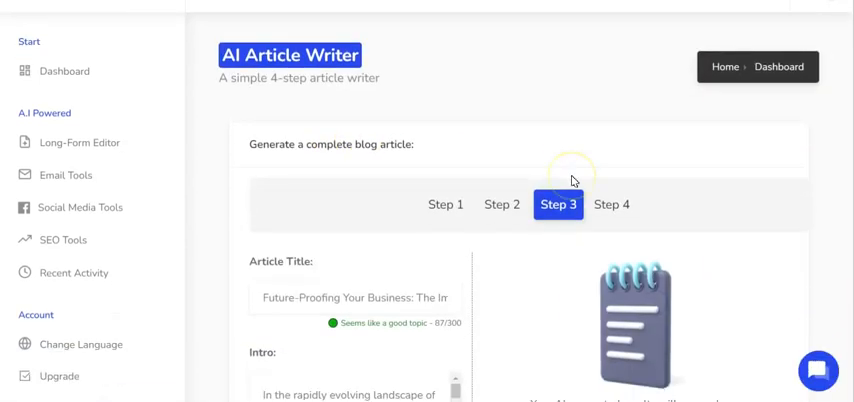
mouse_move(740, 192)
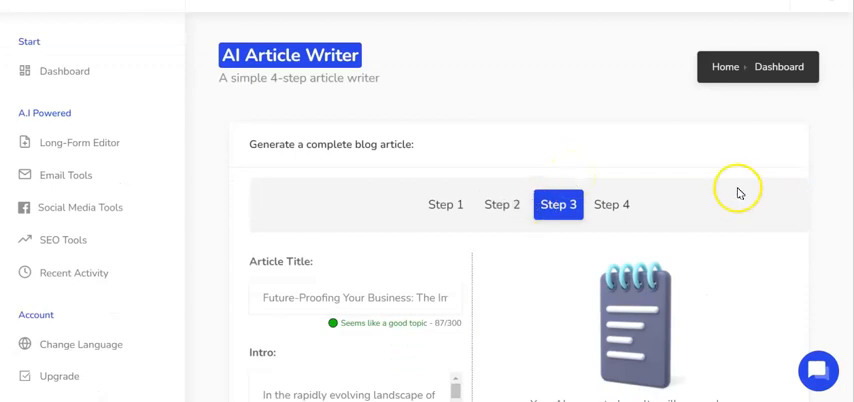
scroll("down", 3)
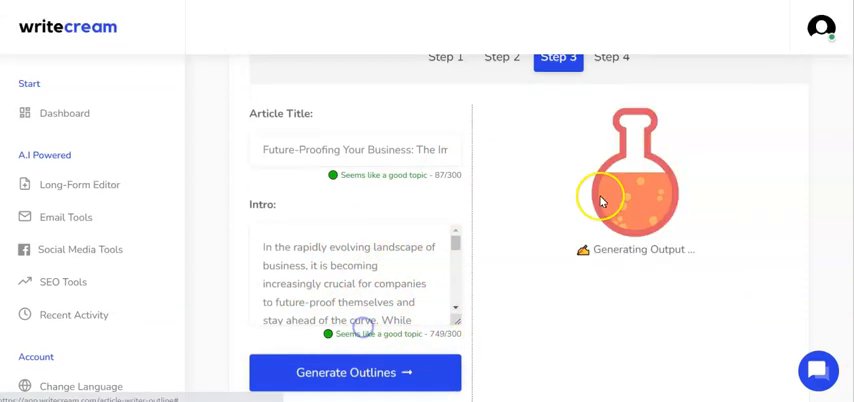
left_click(356, 372)
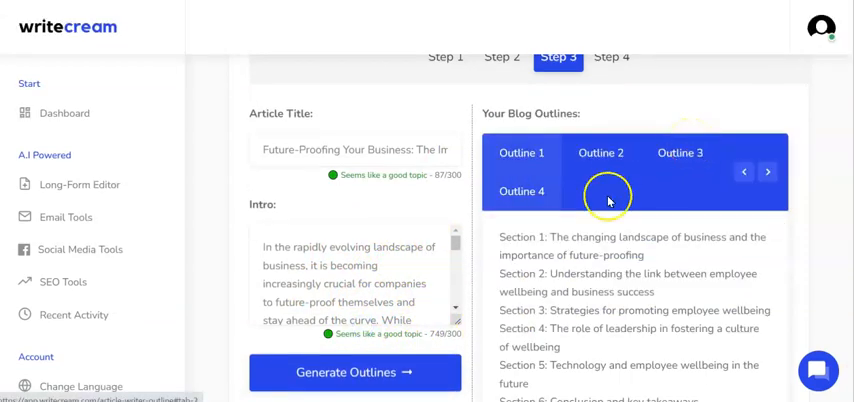
scroll("down", 3)
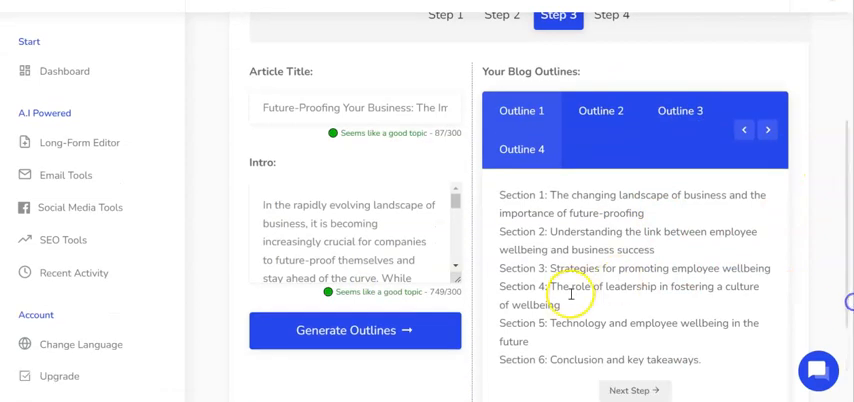
mouse_move(532, 208)
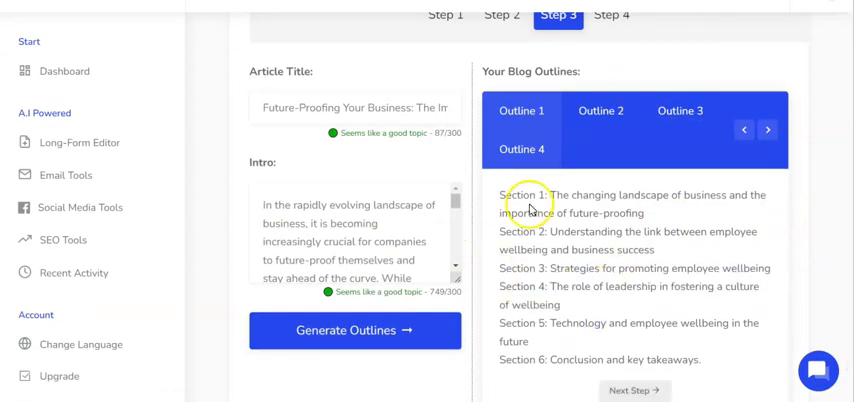
mouse_move(564, 320)
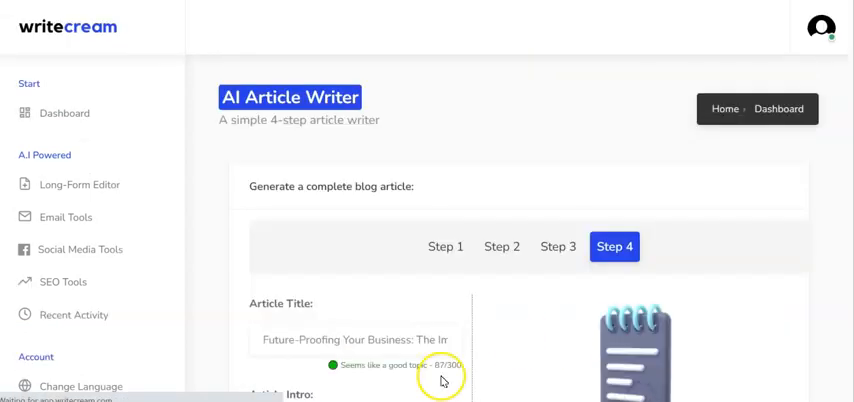
On step 4, write the full 'Future-Proofing Your Business' article from the title, intro and outline
scroll("down", 3)
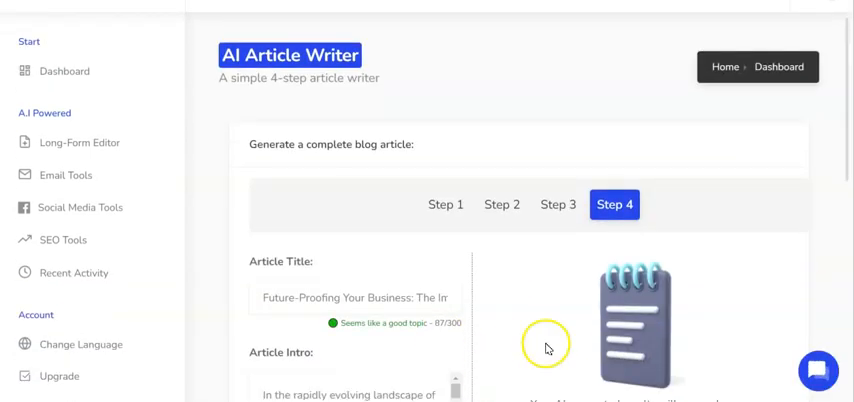
scroll("down", 3)
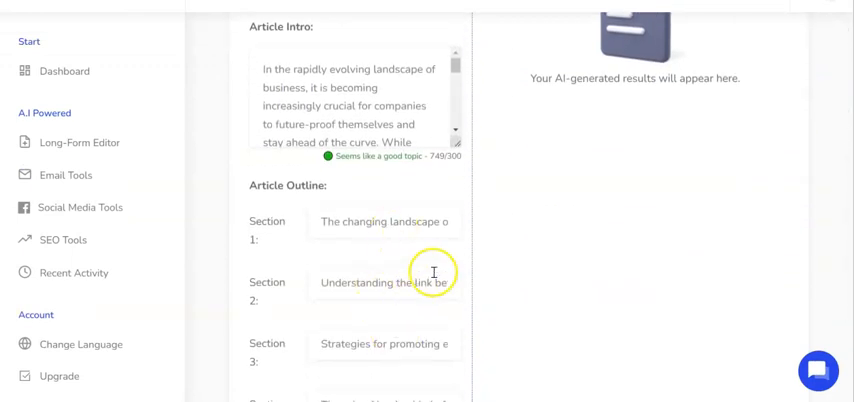
scroll("down", 3)
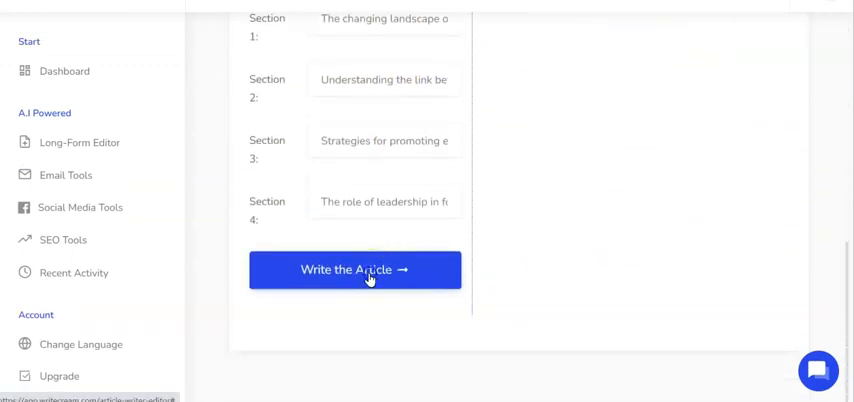
scroll("up", 3)
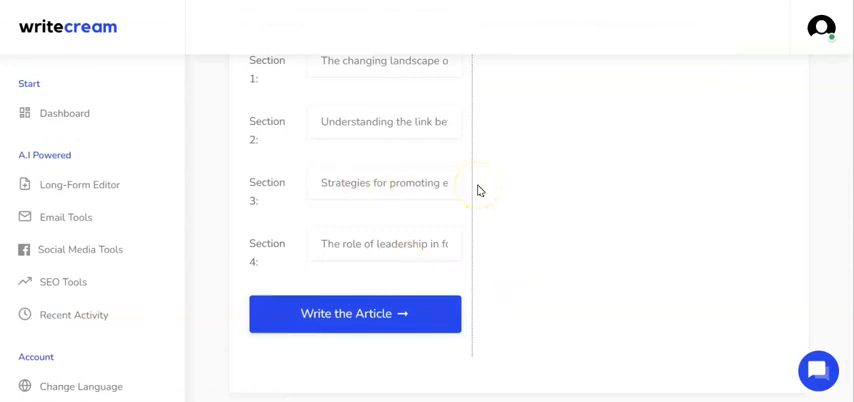
left_click(354, 312)
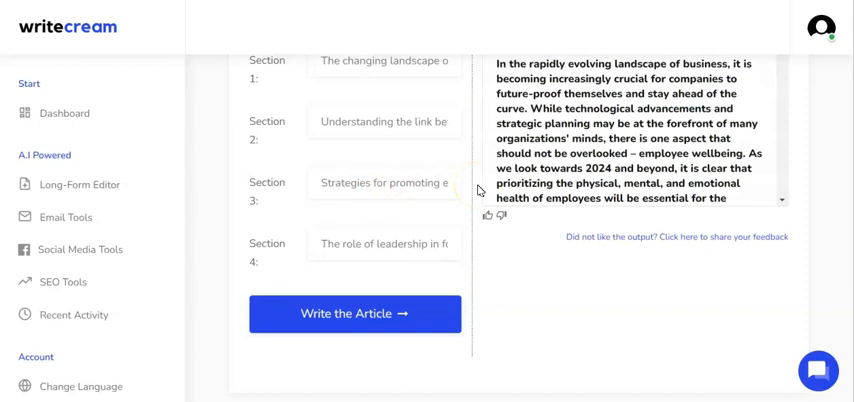
mouse_move(478, 190)
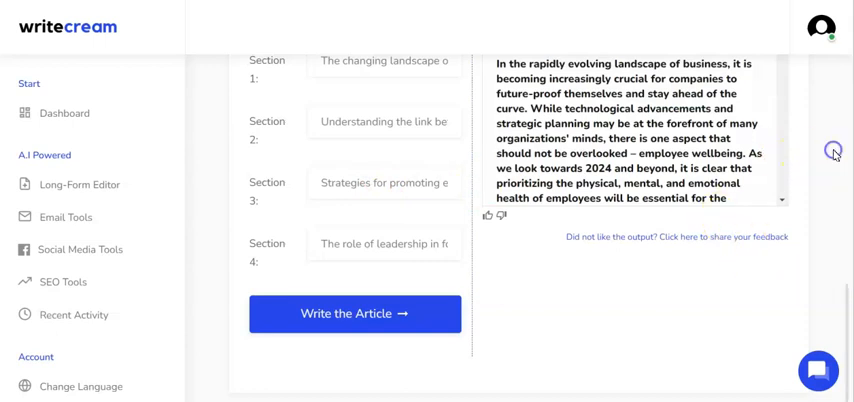
scroll("up", 3)
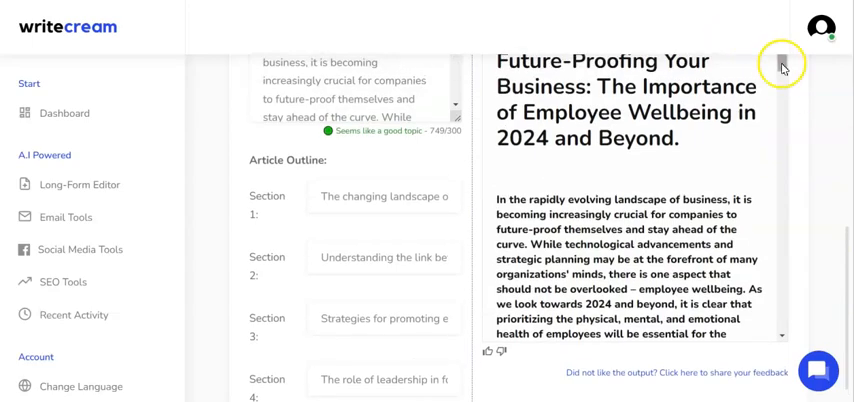
scroll("down", 3)
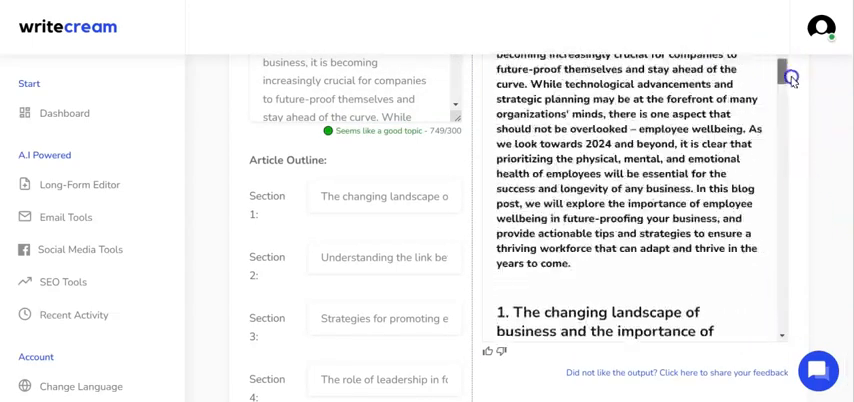
scroll("up", 3)
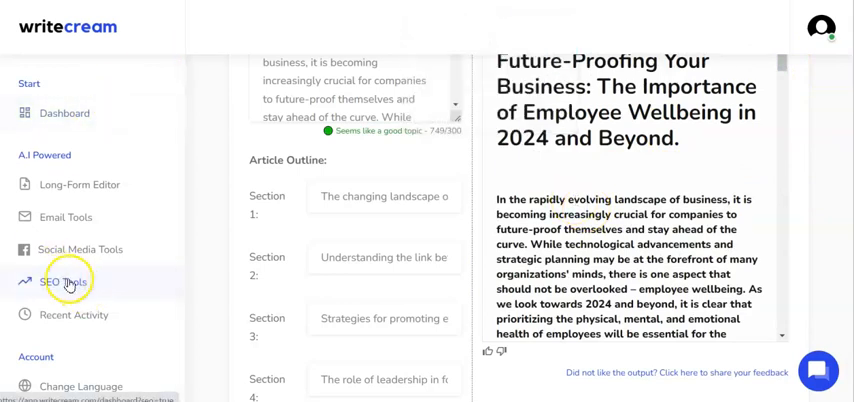
mouse_move(90, 286)
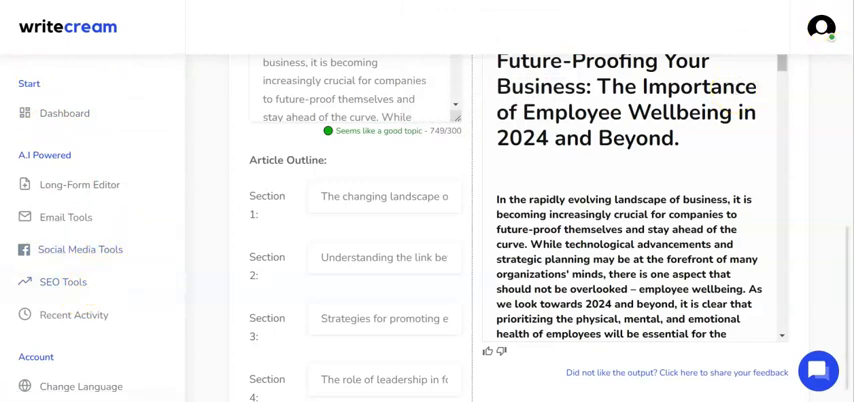
Export the generated article as a document from the Your Blog Article editor
scroll("up", 3)
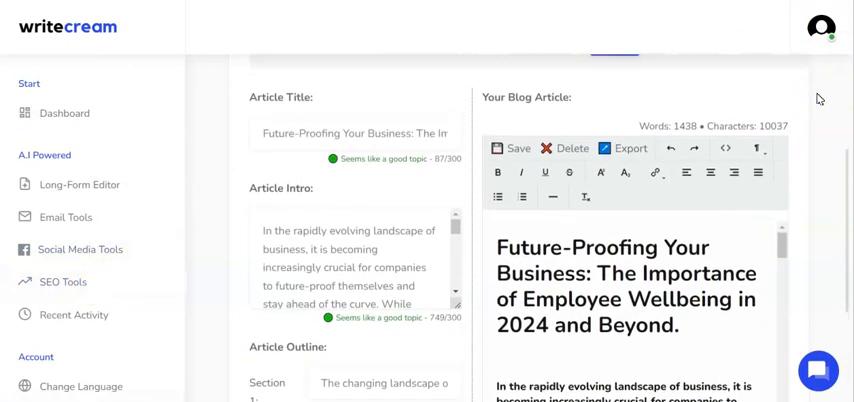
left_click(630, 152)
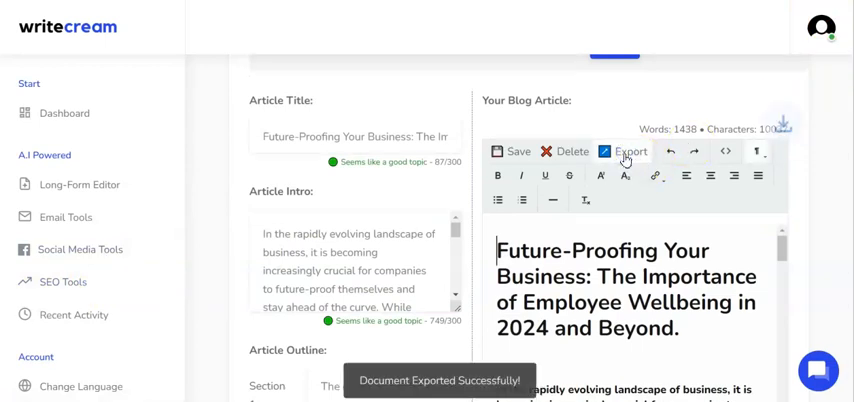
left_click(632, 152)
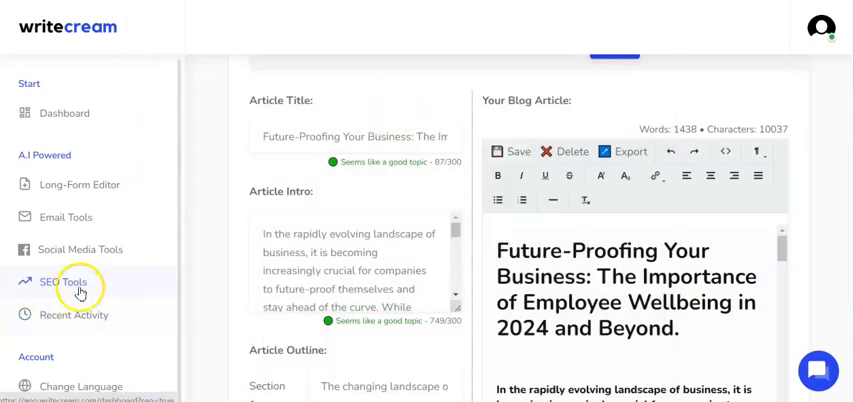
left_click(62, 282)
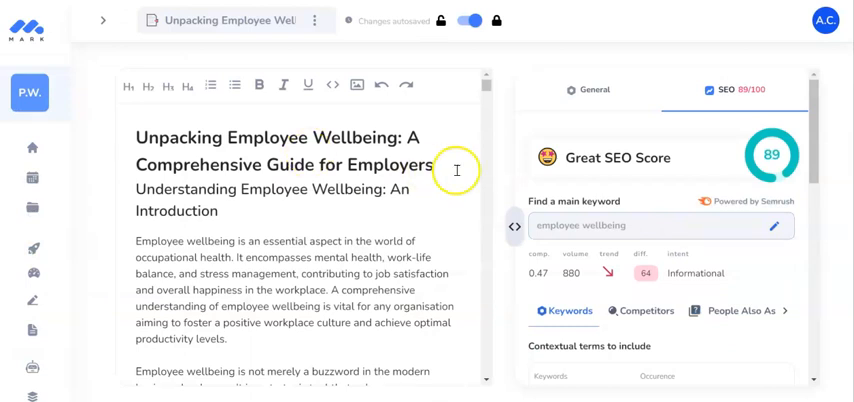
mouse_move(342, 116)
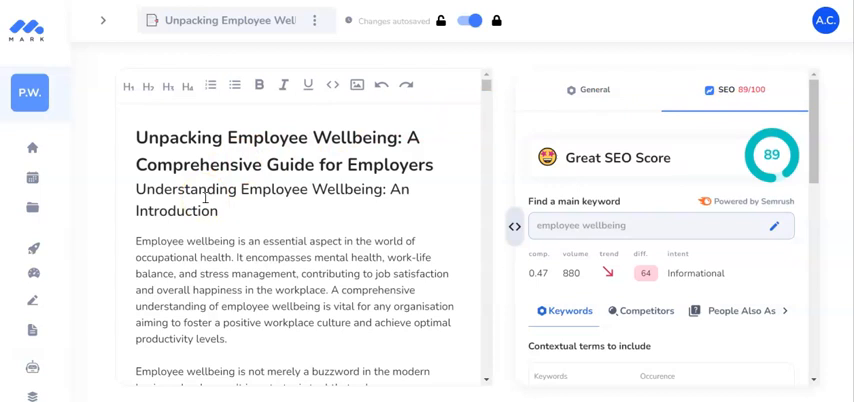
mouse_move(480, 120)
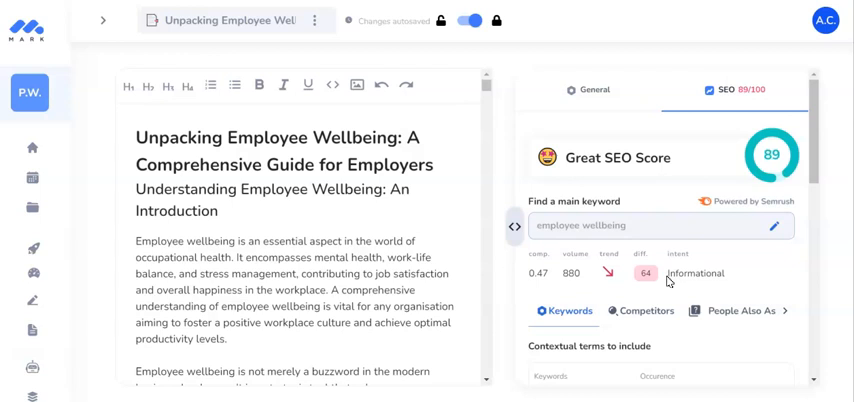
mouse_move(744, 136)
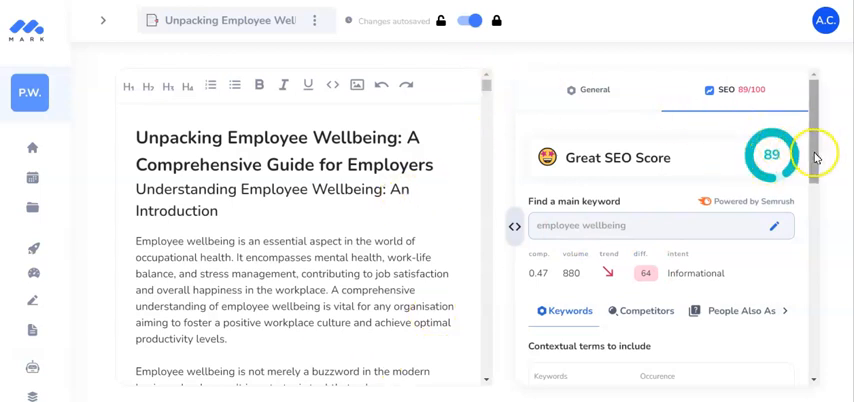
Scroll through MarkCopy's Contextual terms, Meta title and Meta description for the wellbeing article
scroll("down", 3)
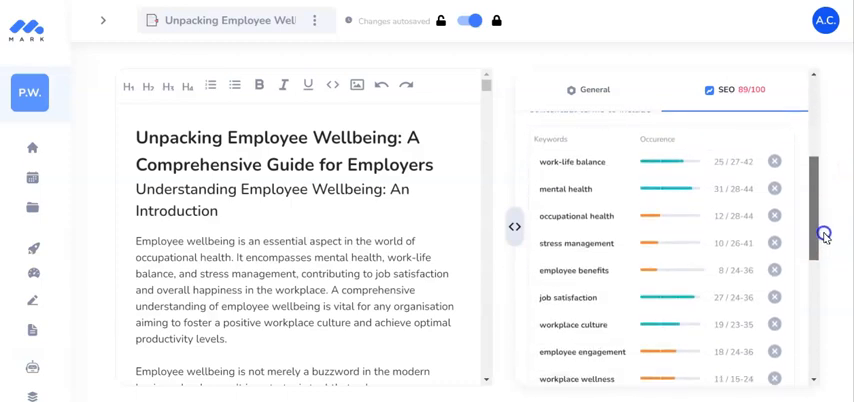
scroll("down", 3)
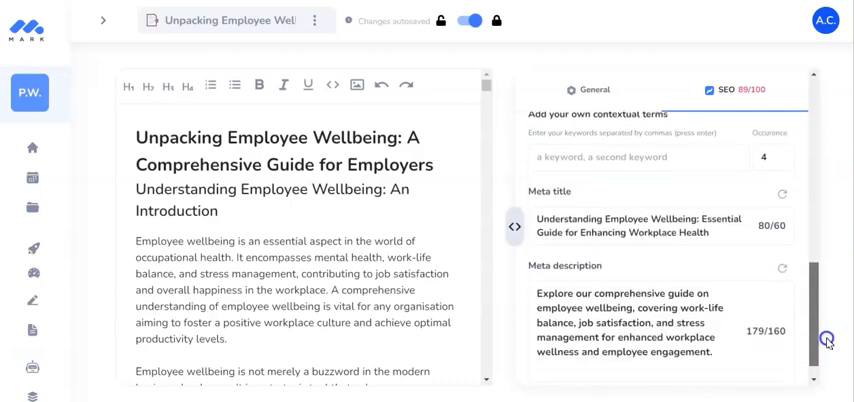
scroll("up", 3)
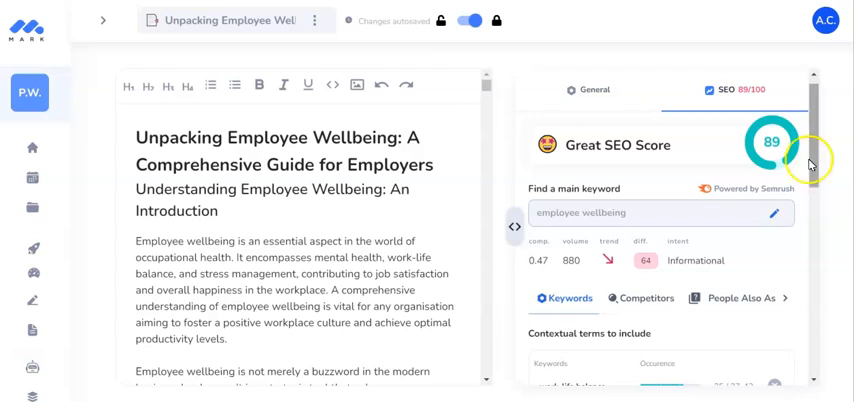
scroll("down", 3)
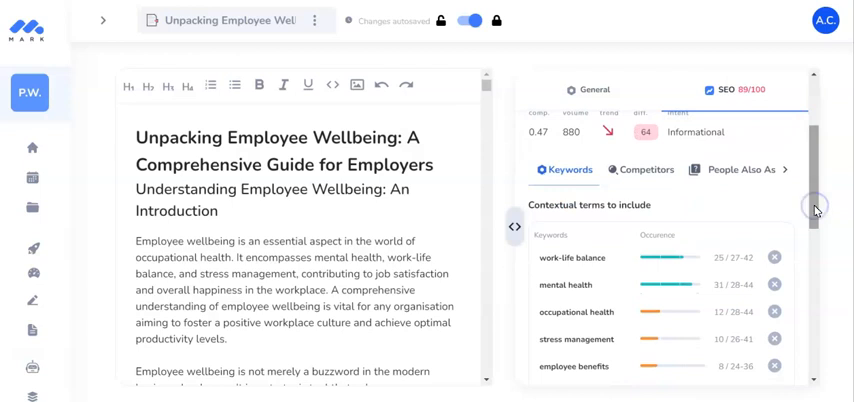
scroll("down", 3)
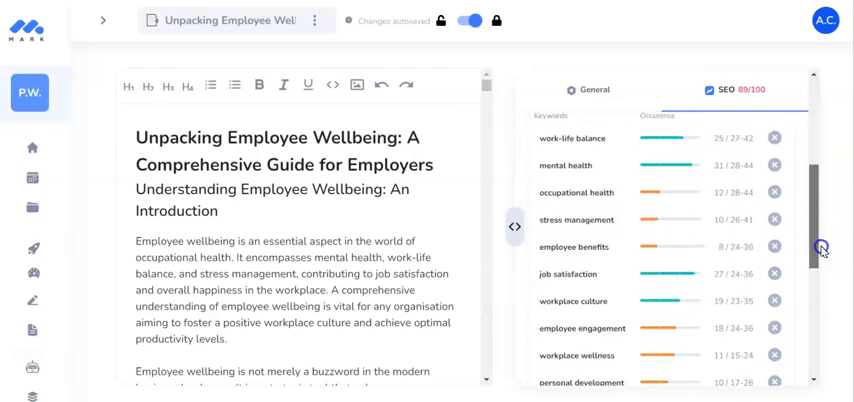
scroll("up", 3)
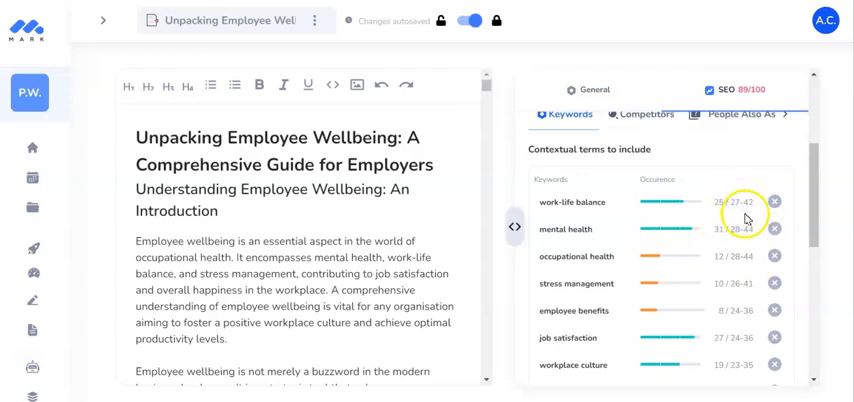
mouse_move(736, 206)
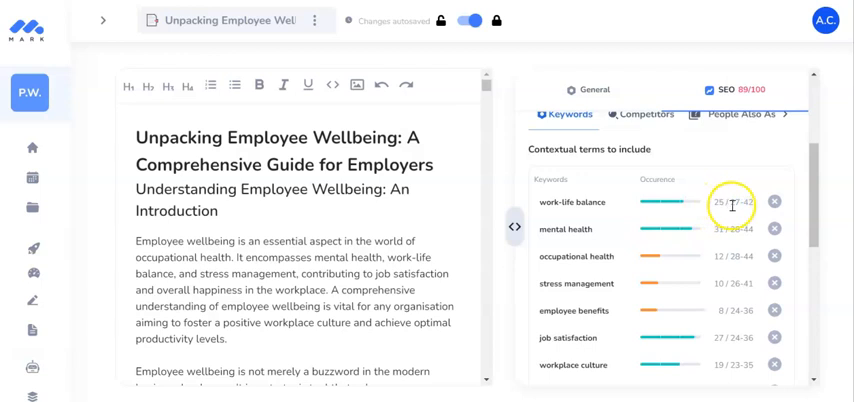
mouse_move(686, 228)
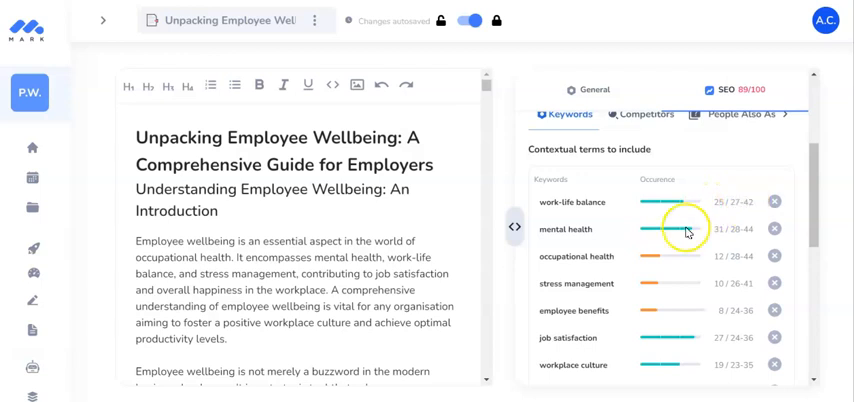
mouse_move(640, 288)
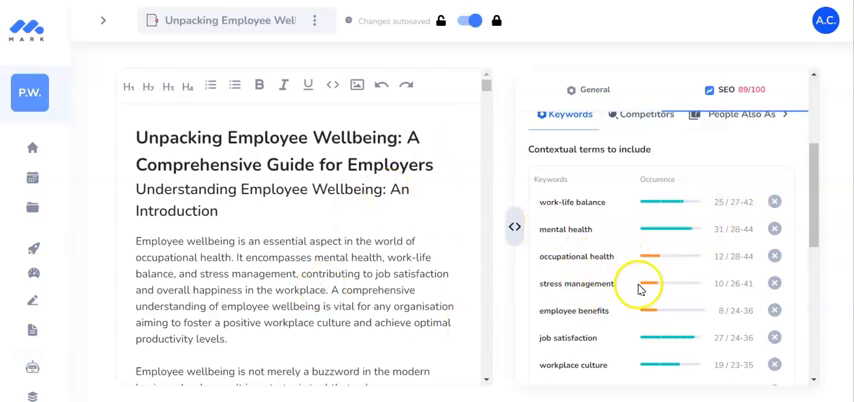
mouse_move(628, 278)
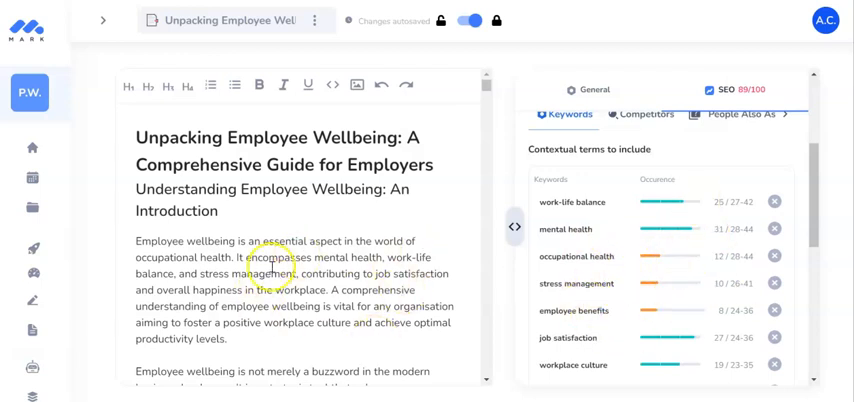
scroll("down", 3)
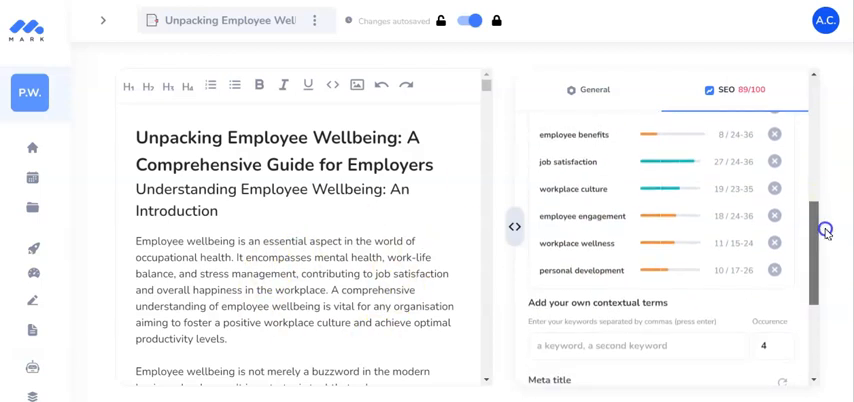
scroll("down", 3)
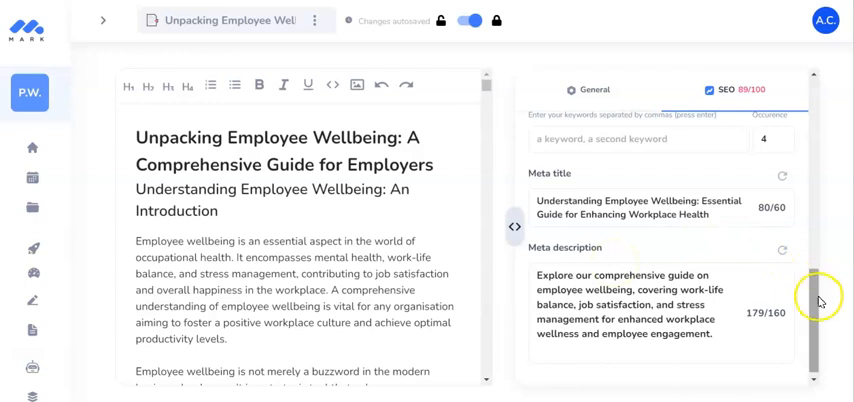
scroll("up", 3)
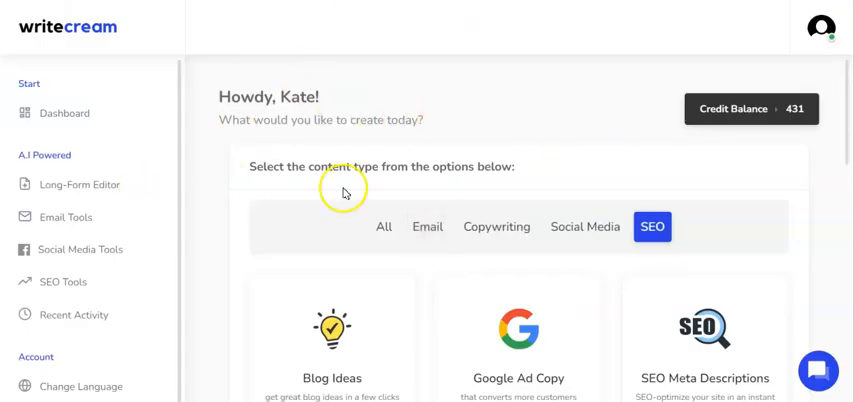
mouse_move(344, 190)
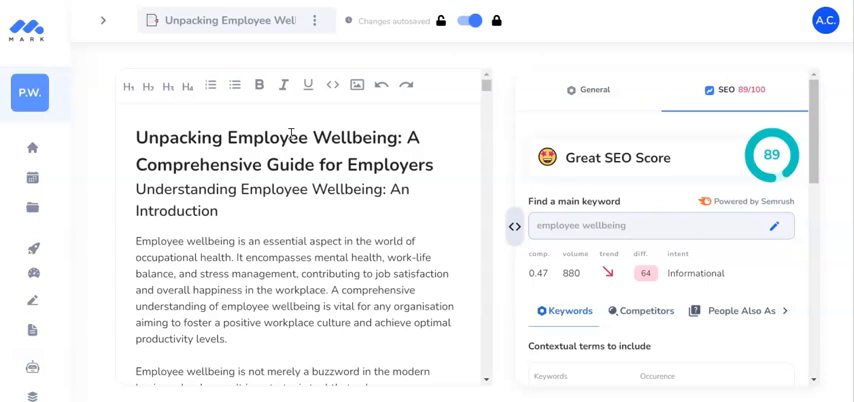
mouse_move(268, 128)
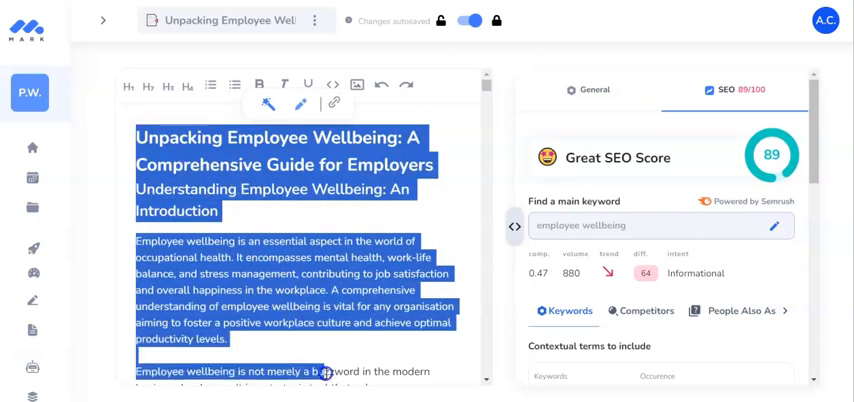
Scroll through the selected Unpacking Employee Wellbeing article, copy it, and switch to the beehiiv tab
scroll("down", 3)
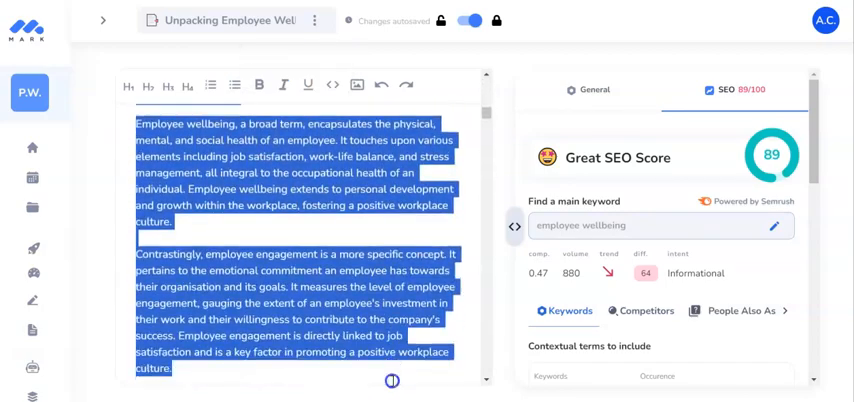
scroll("down", 3)
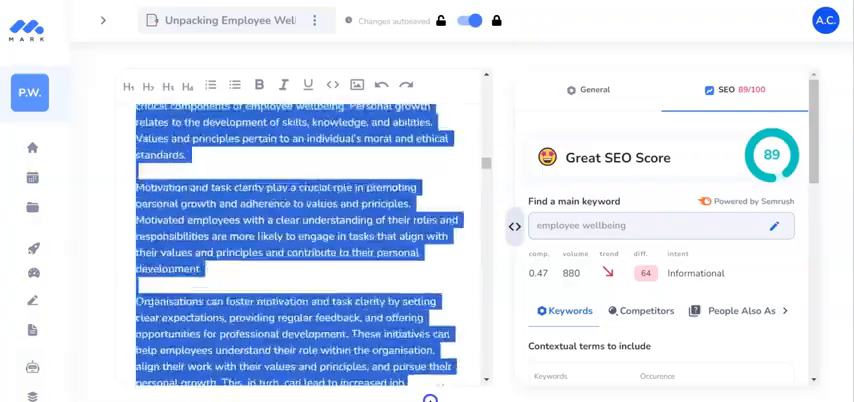
scroll("down", 3)
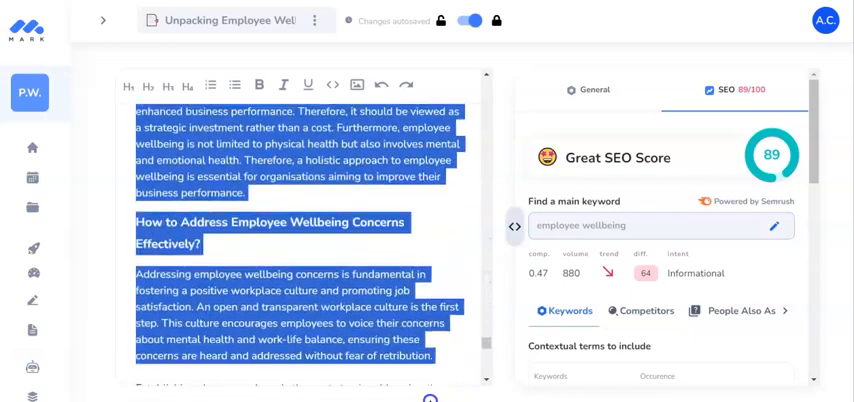
scroll("down", 3)
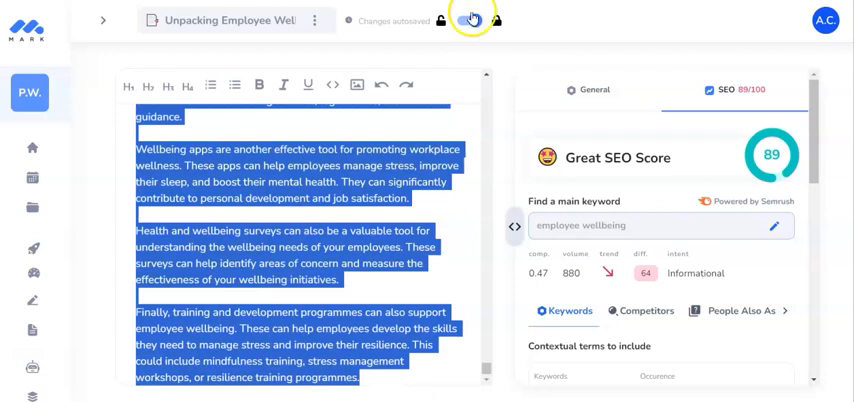
left_click(468, 20)
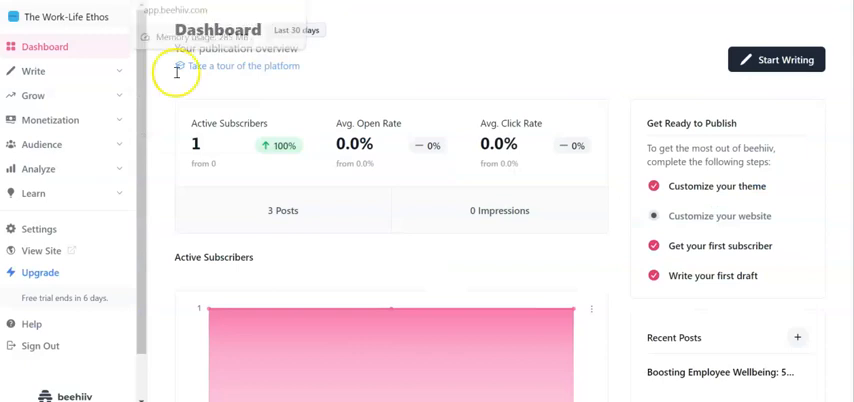
Start a new beehiiv post and paste in the 'Unpacking Employee Wellbeing' article
left_click(32, 72)
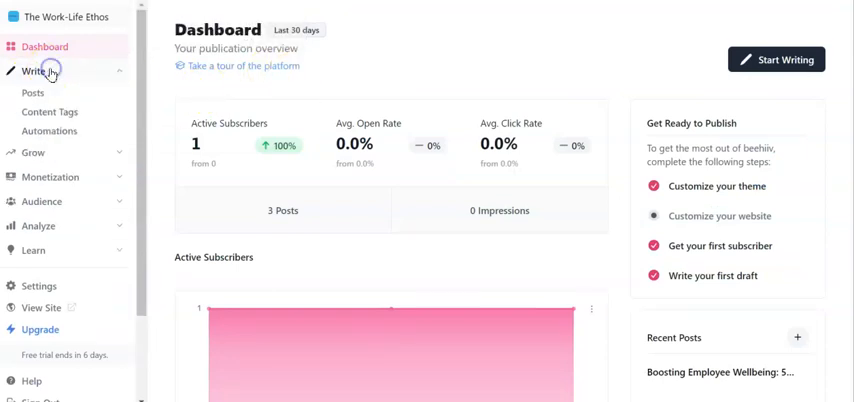
mouse_move(686, 44)
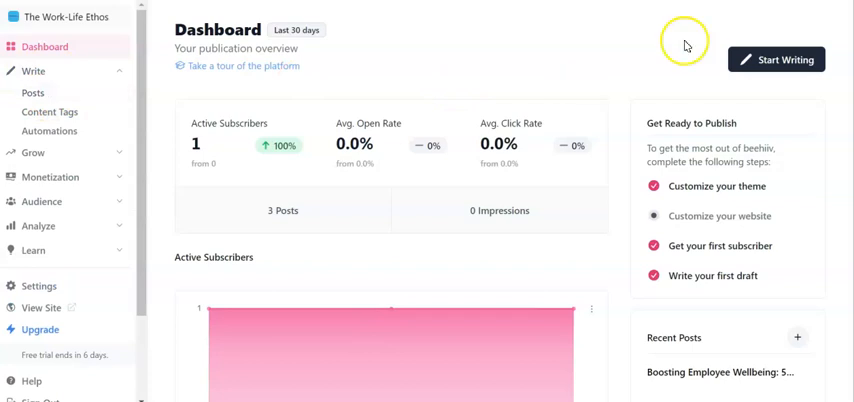
left_click(776, 60)
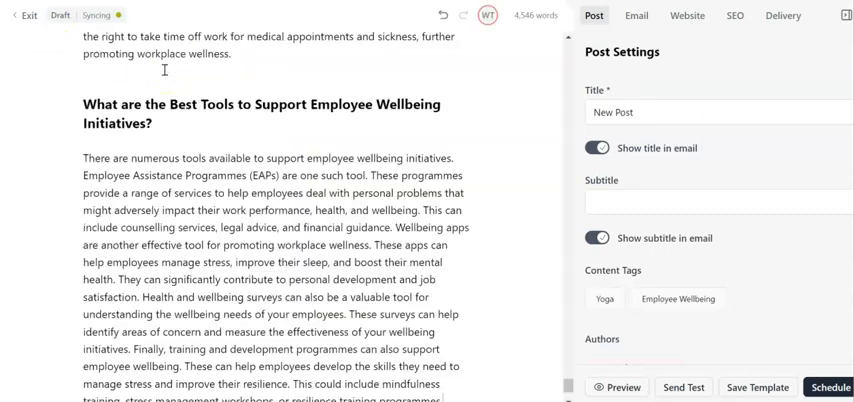
scroll("down", 3)
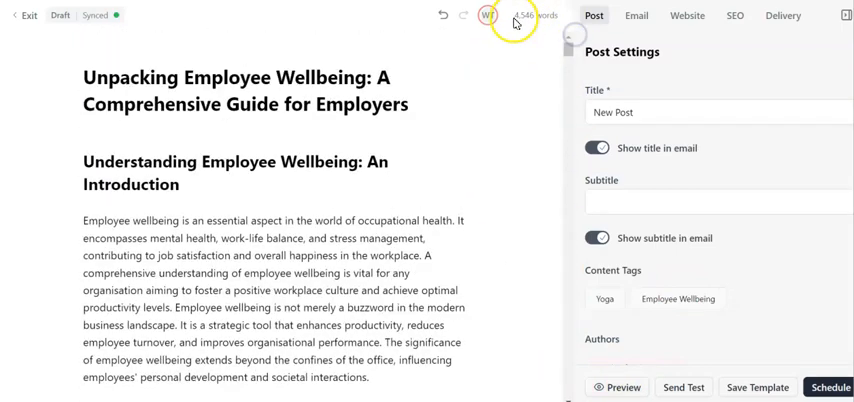
mouse_move(412, 150)
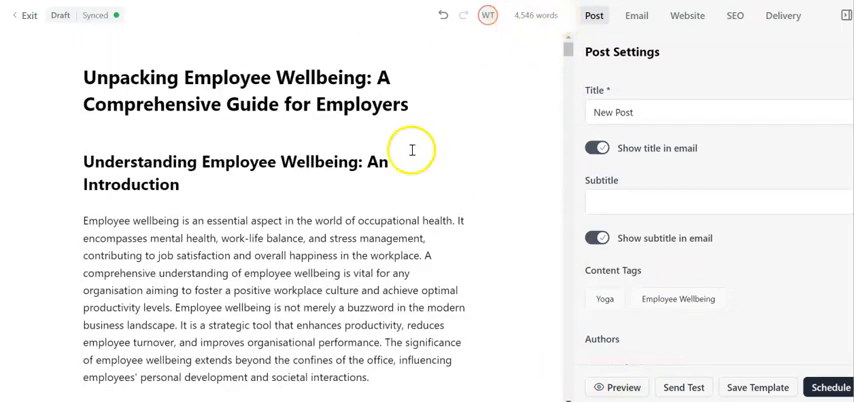
mouse_move(364, 270)
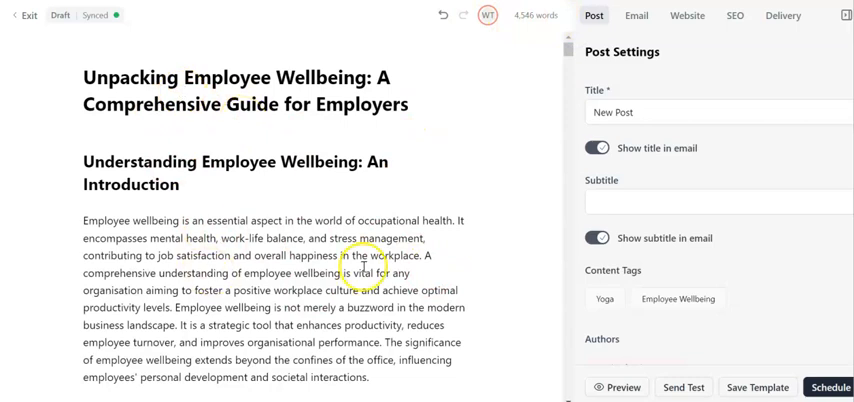
mouse_move(412, 114)
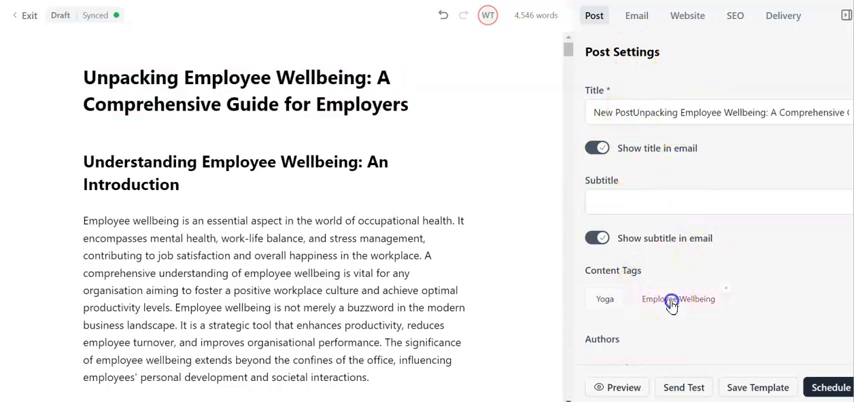
mouse_move(712, 258)
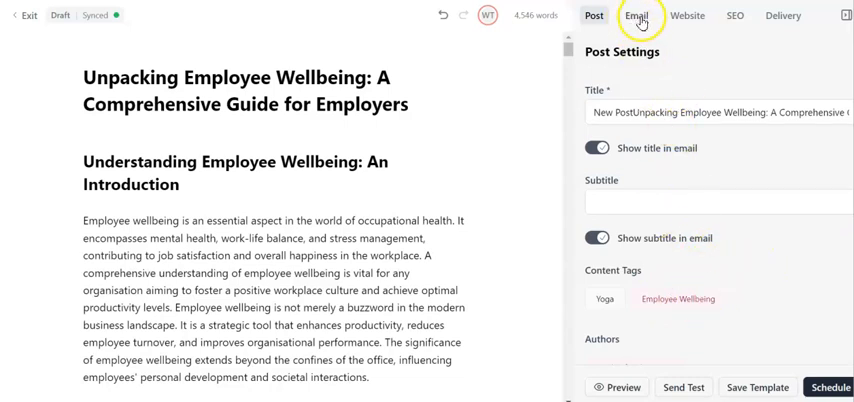
Switch to the post's Email settings, where the subject line is still empty
left_click(636, 14)
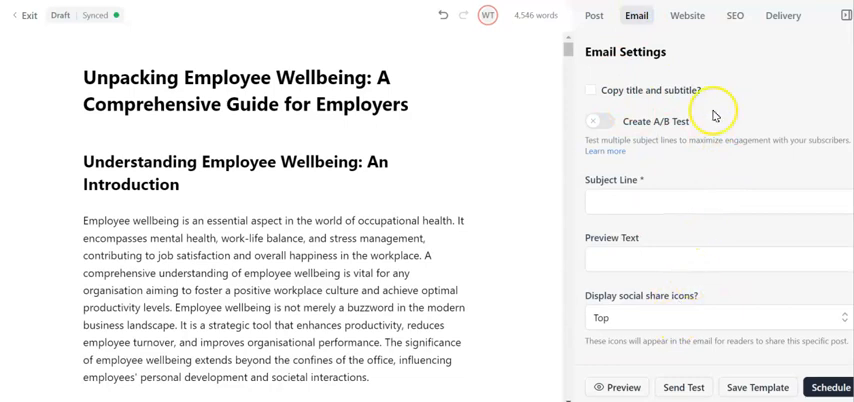
mouse_move(714, 82)
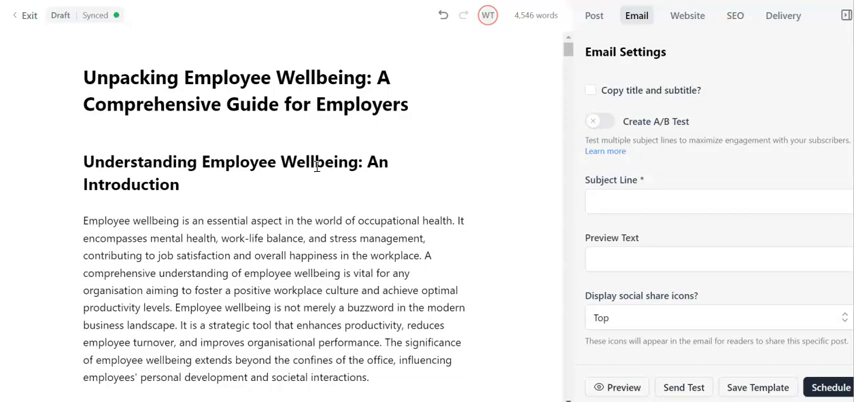
mouse_move(688, 16)
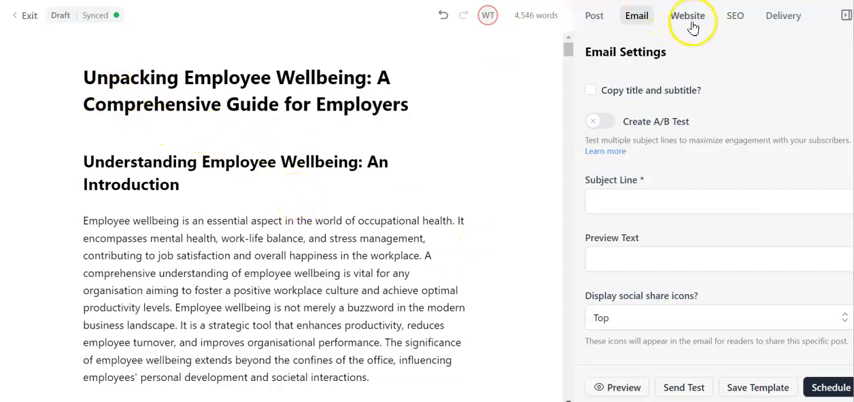
Review the Website settings with slug 'unpacking-employee-wellbeing' and no thumbnail, then move down the article
left_click(688, 16)
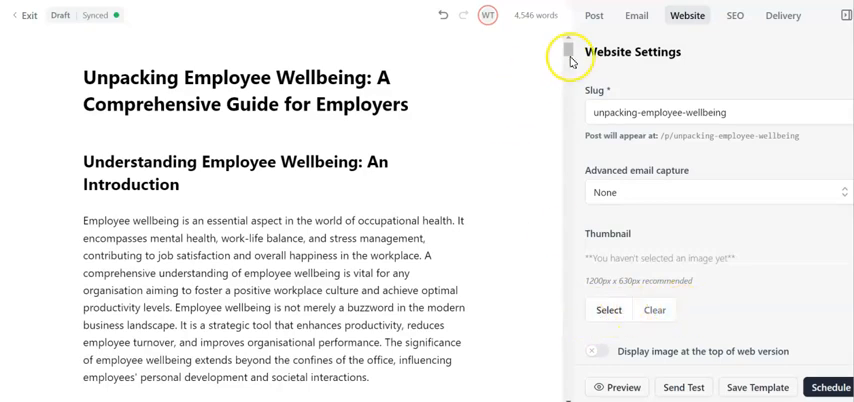
scroll("down", 3)
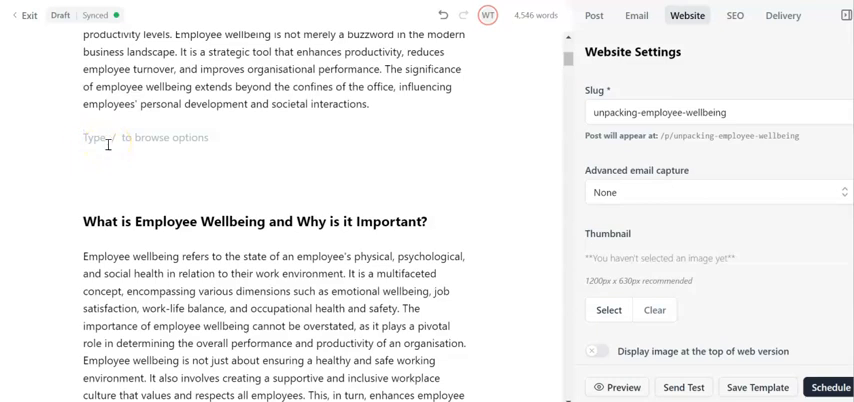
Insert an image block after the introduction, to be filled from the media library
left_click(594, 14)
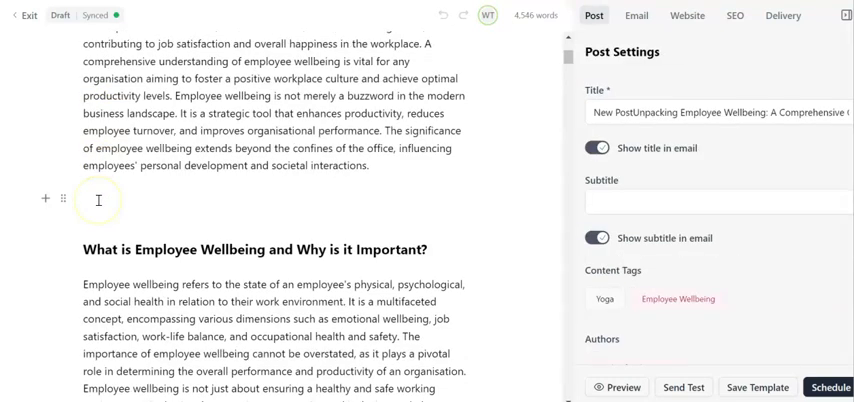
mouse_move(94, 176)
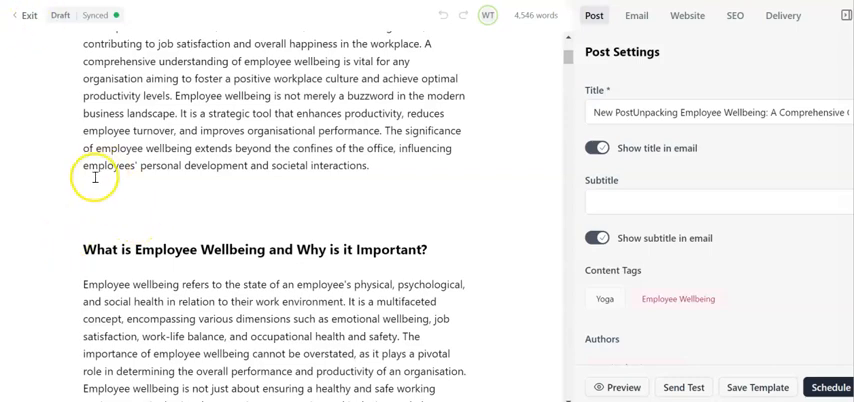
mouse_move(64, 200)
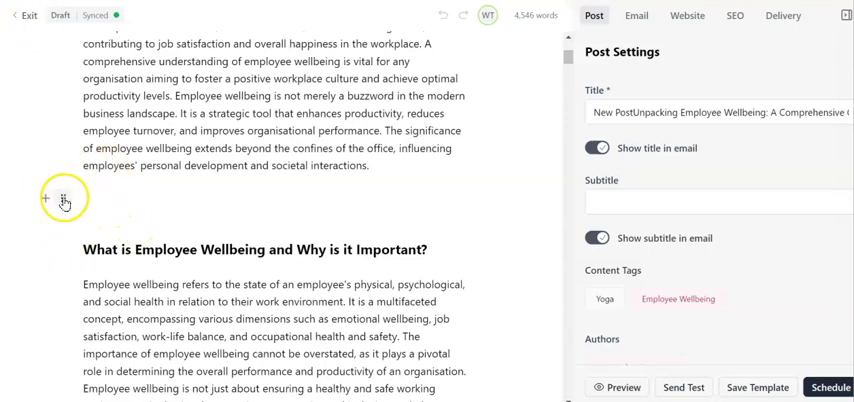
left_click(44, 200)
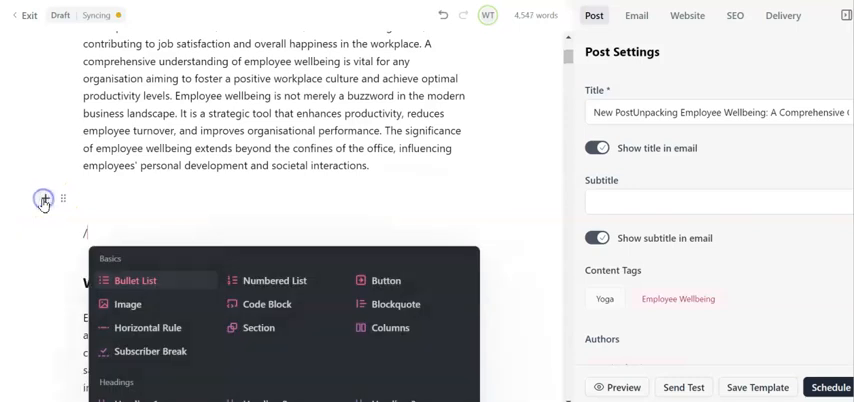
left_click(128, 304)
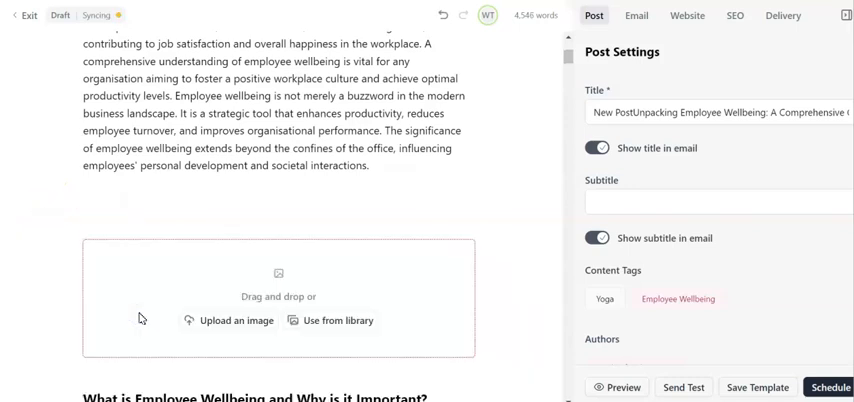
left_click(338, 320)
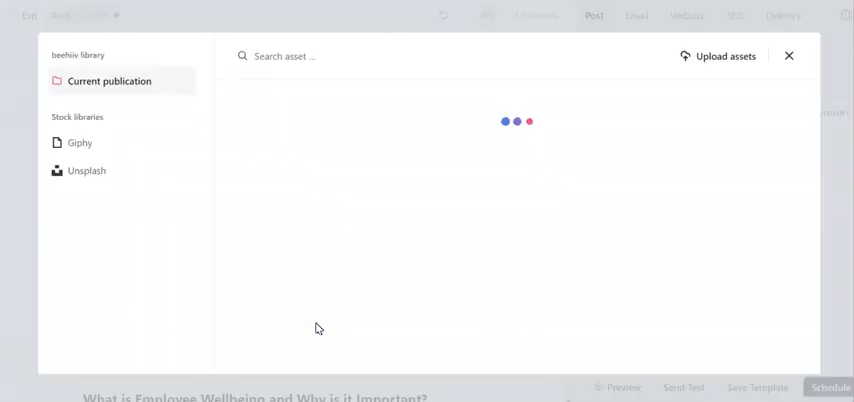
Search Unsplash for 'office' photos and browse the results
left_click(86, 170)
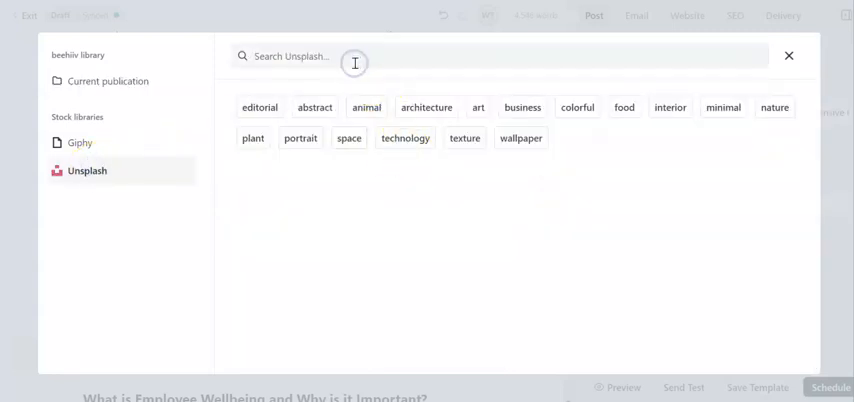
type("office")
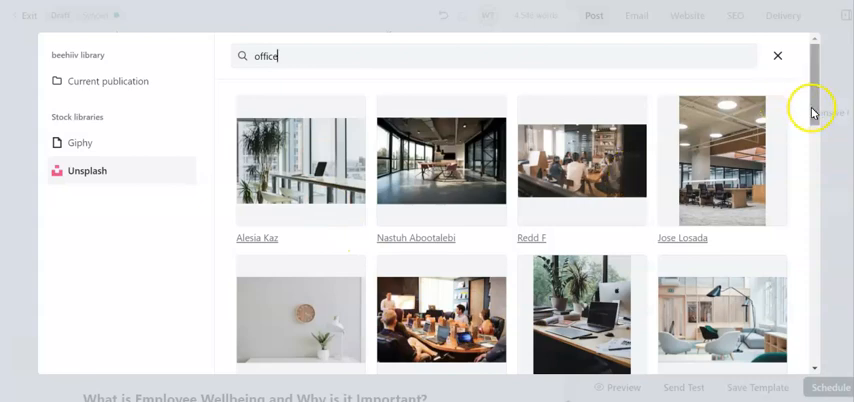
scroll("down", 3)
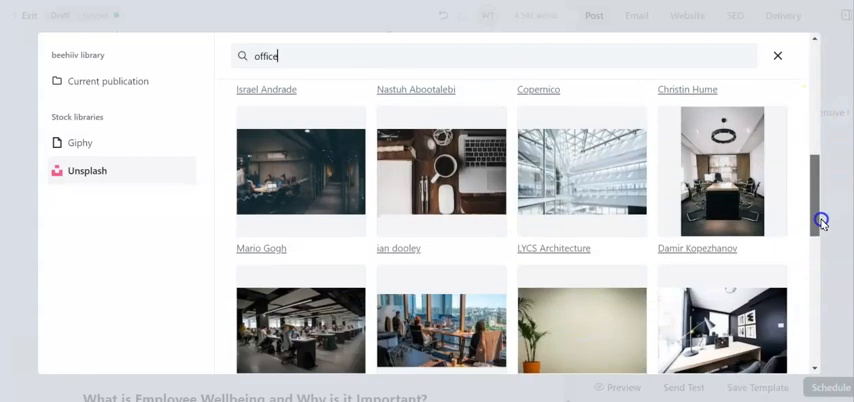
scroll("down", 3)
type("/")
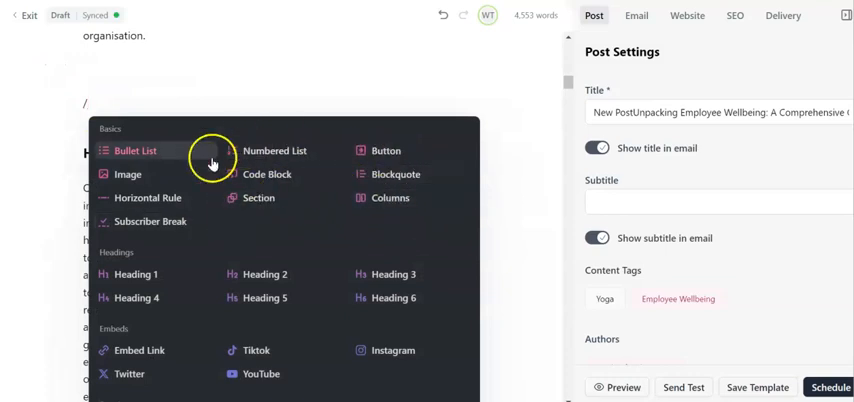
mouse_move(398, 156)
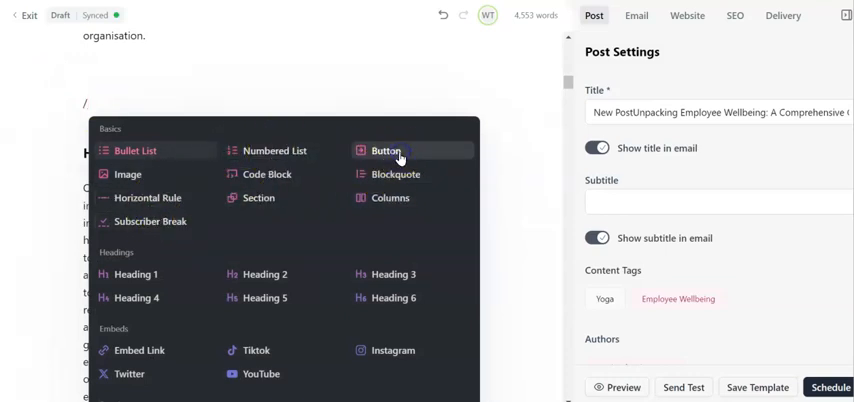
Insert a button block and make it a Subscribe button
left_click(388, 150)
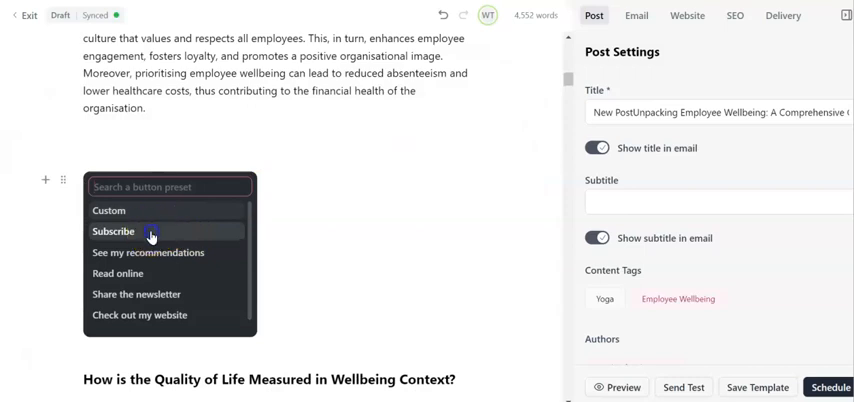
left_click(112, 232)
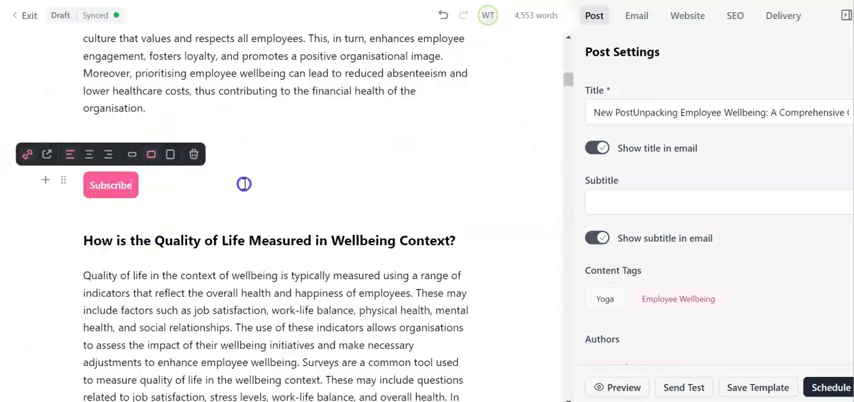
mouse_move(108, 128)
type("Like what you see")
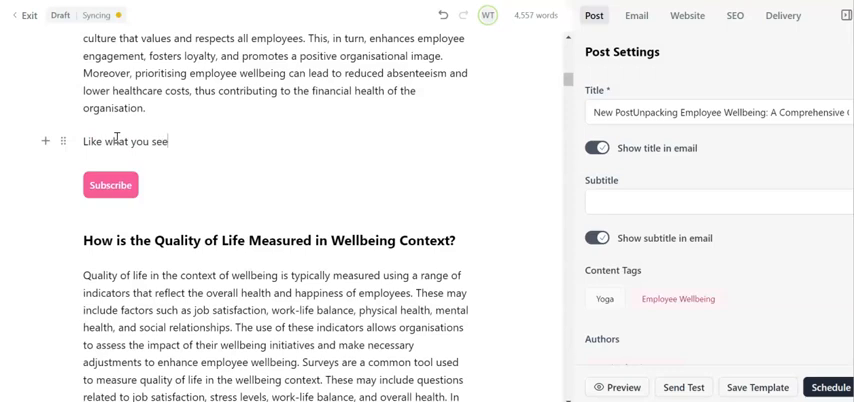
Write the invitation line 'Consider joining us for weekly articles' above the button
type("COnsider")
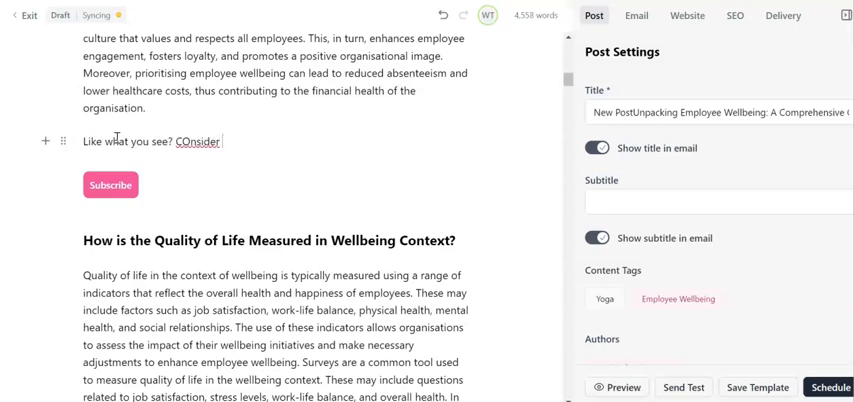
type("joining us for")
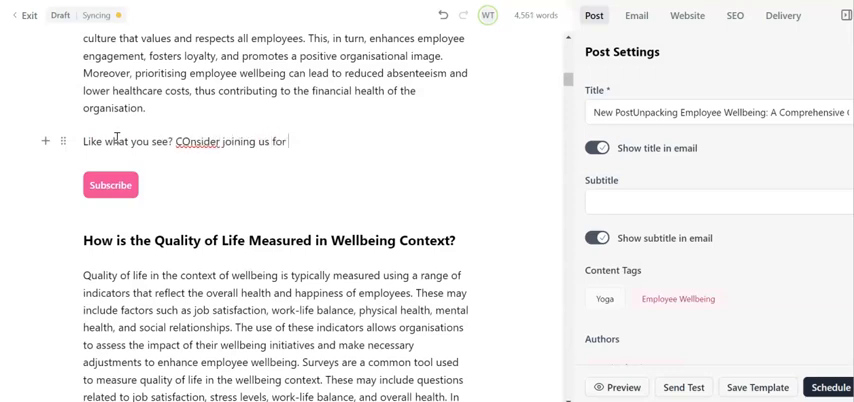
type("weekly articles and updates")
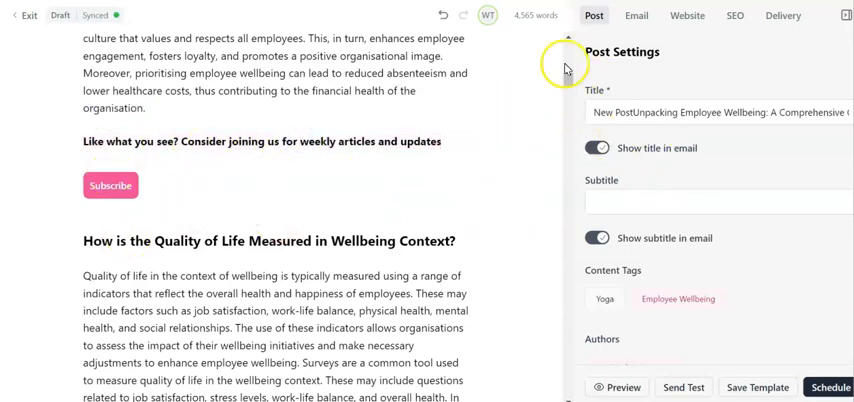
mouse_move(704, 20)
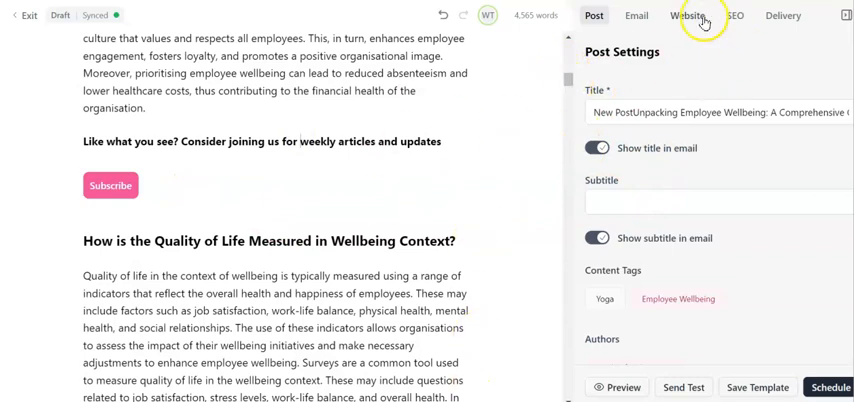
Set an office photo from the library as the website thumbnail, then move to SEO settings
left_click(688, 14)
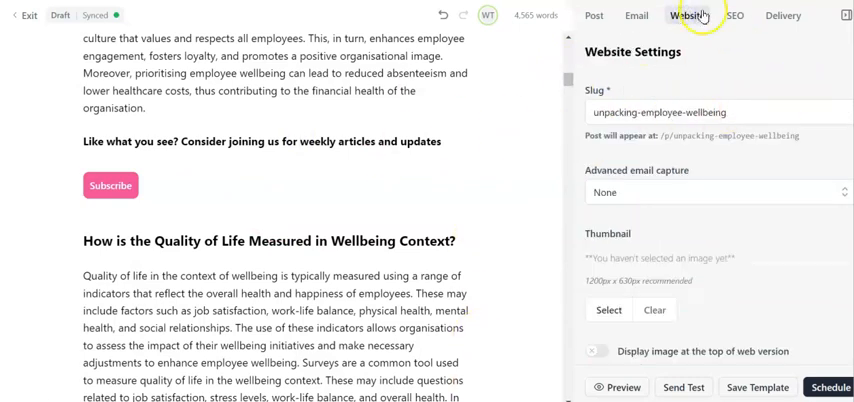
left_click(608, 310)
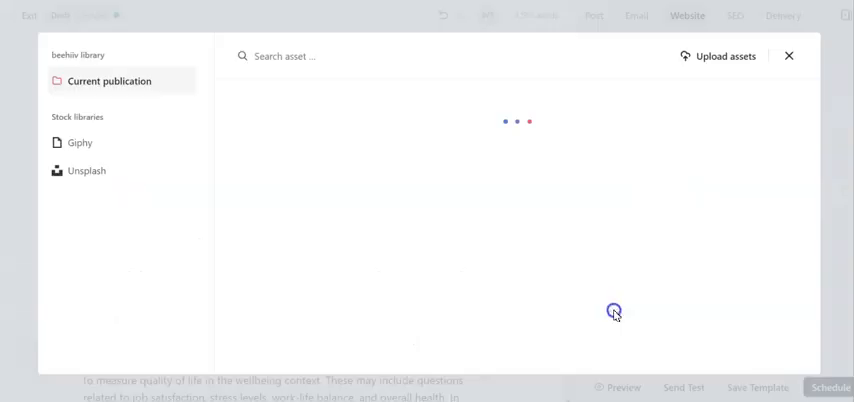
left_click(788, 56)
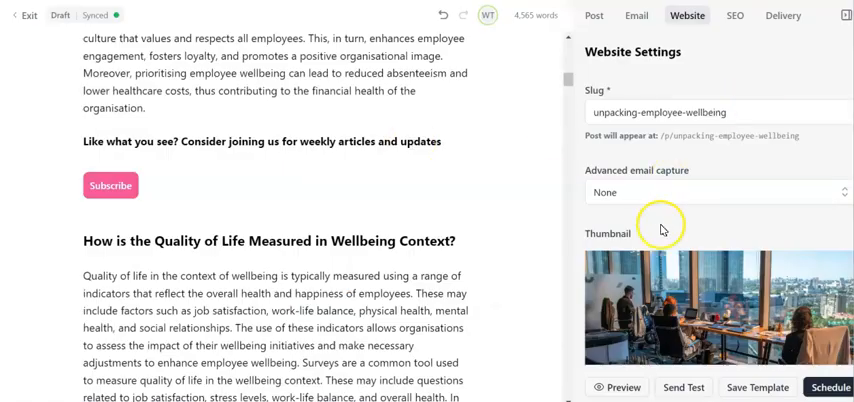
mouse_move(728, 10)
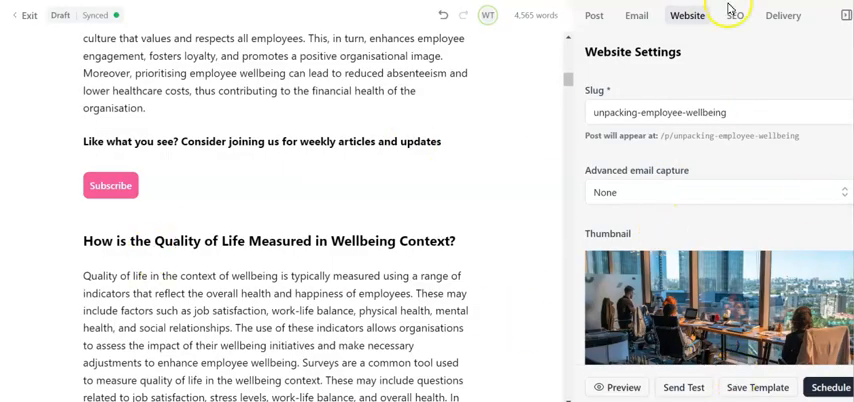
left_click(734, 14)
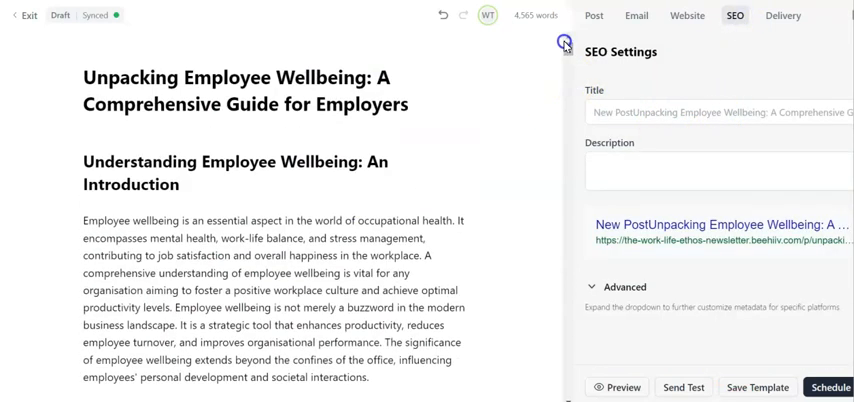
Remove 'New Post' from the SEO title and fill the description with the article's opening sentence on employee wellbeing
double_click(230, 90)
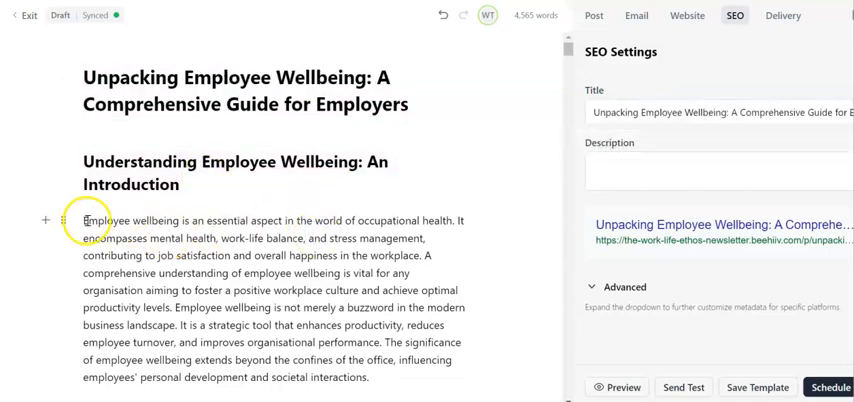
left_click_drag(84, 220, 420, 256)
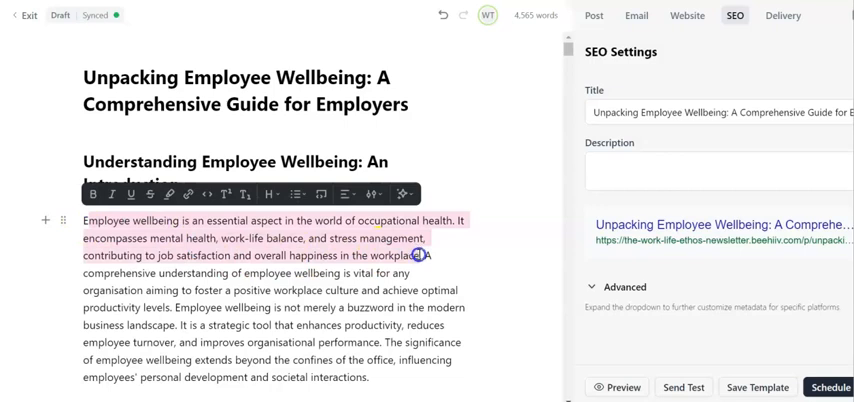
left_click(718, 168)
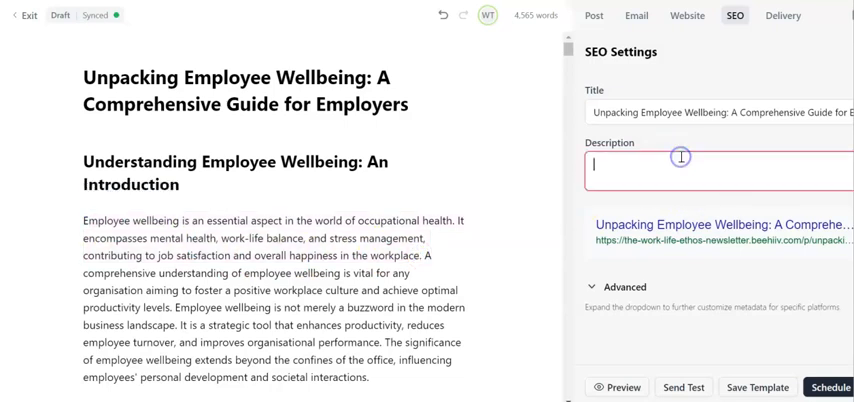
type("mployee wellbeing is an essential aspect in the world of occupational health. It encompasses mental health, work-life balance, and stress management, contributi")
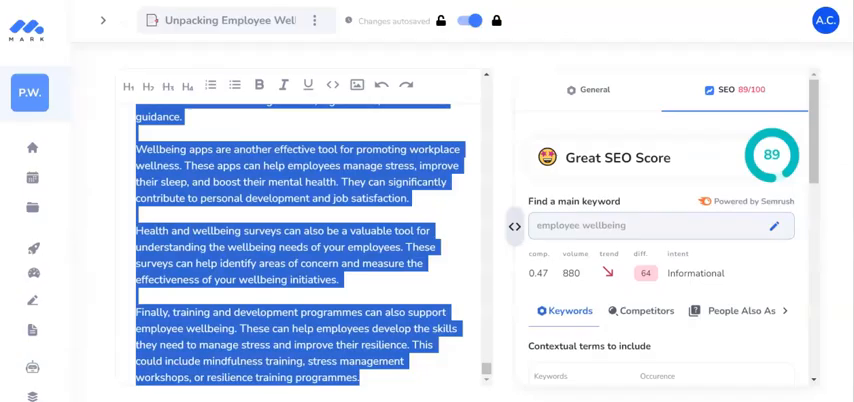
Move on to the post's Delivery settings
scroll("down", 3)
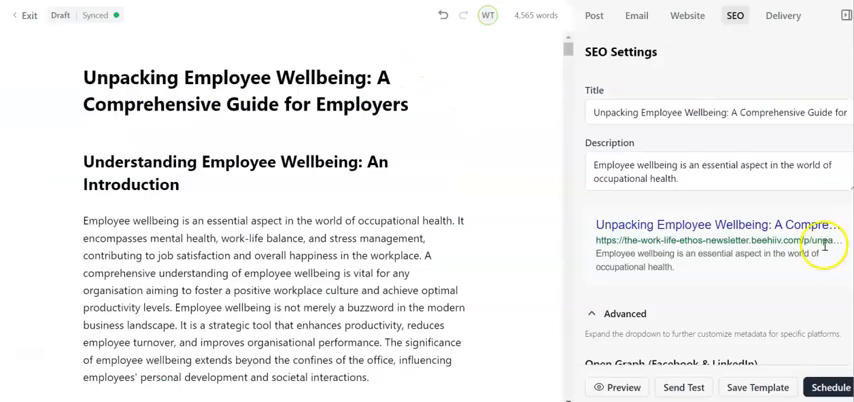
scroll("down", 3)
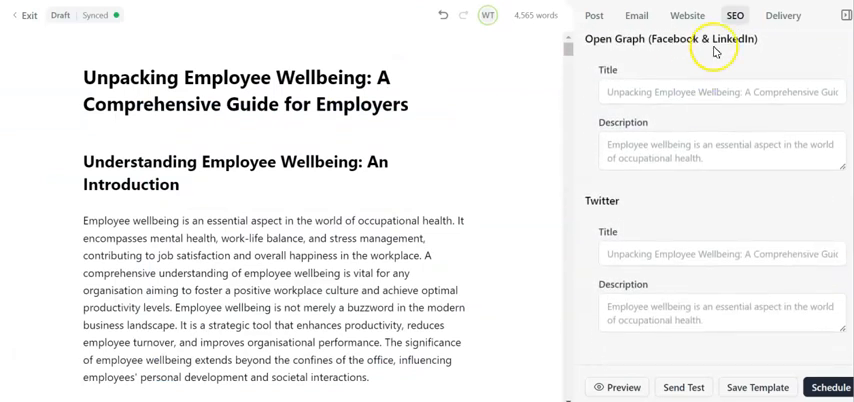
left_click(784, 14)
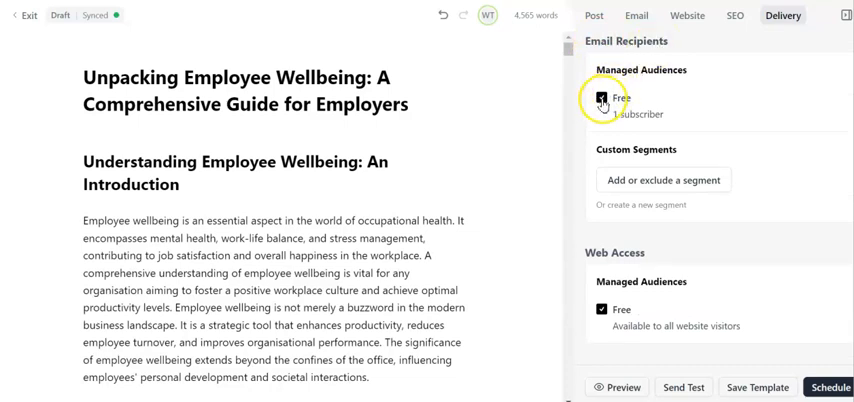
Check the delivery summary: 0 email recipients, web access for the Free audience
scroll("down", 3)
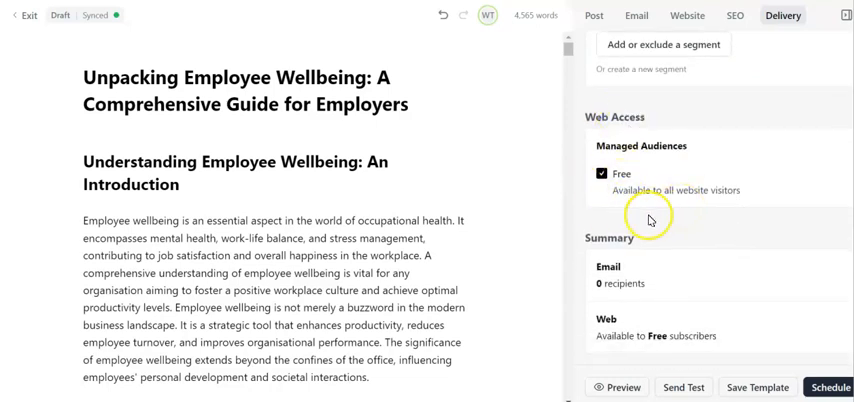
mouse_move(640, 382)
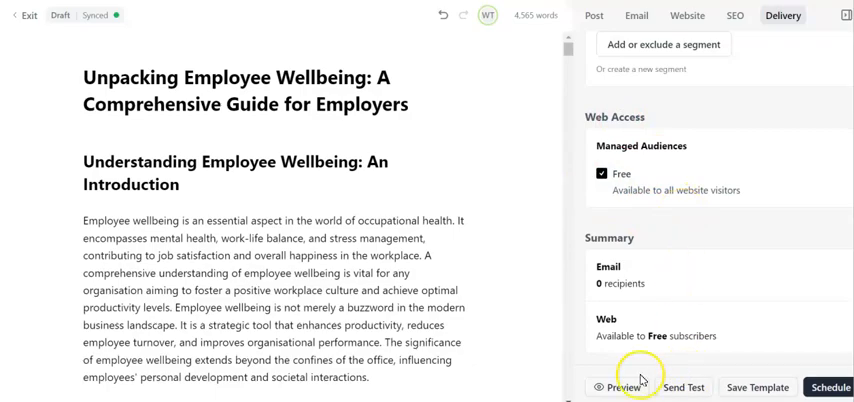
Start publishing with Publish Now as the schedule option
left_click(830, 388)
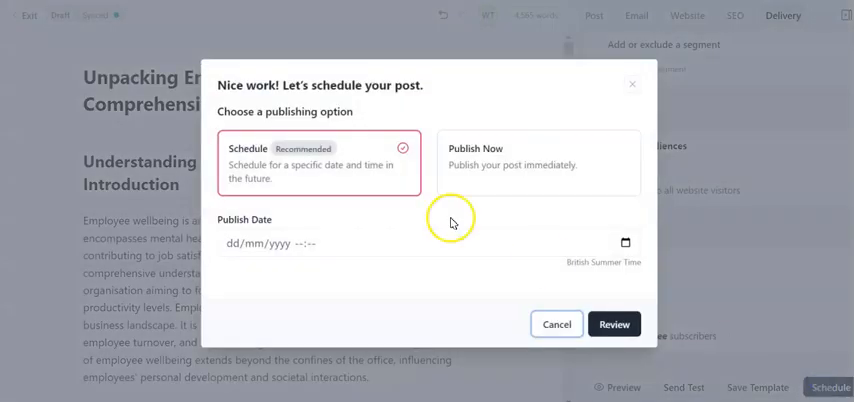
left_click(538, 200)
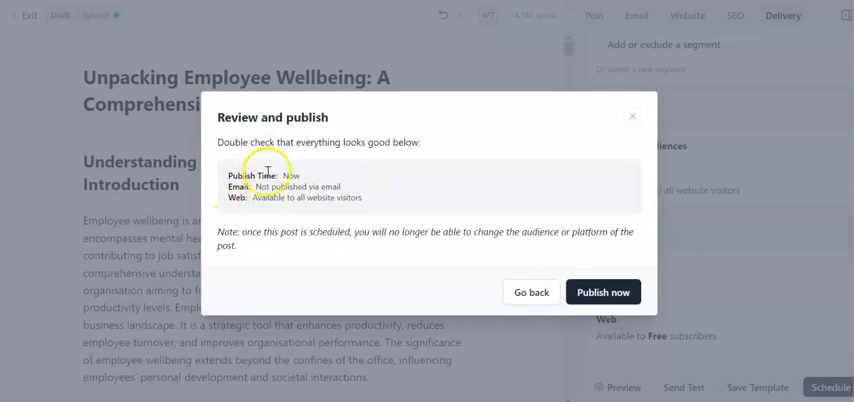
mouse_move(338, 188)
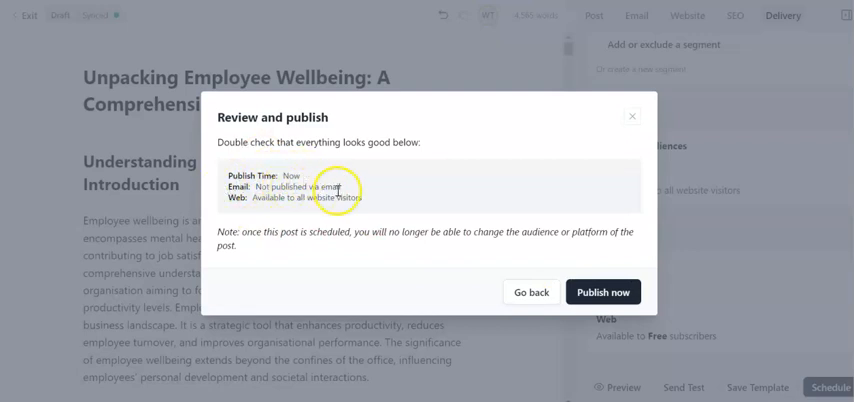
mouse_move(388, 210)
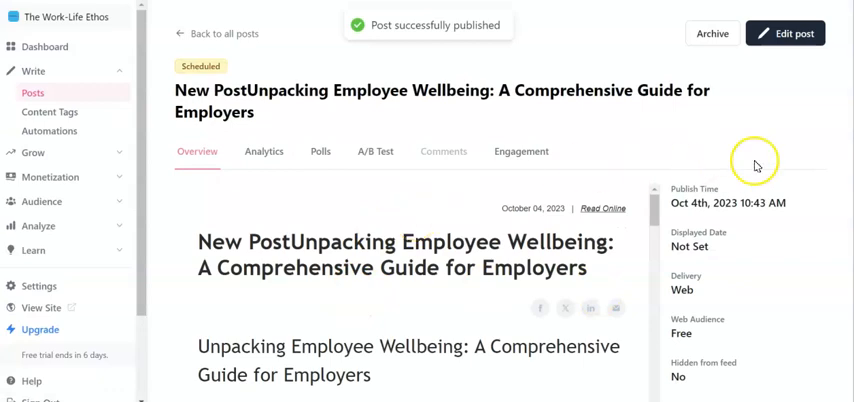
Look over the published post's Web/Free delivery details, then go to the publication's public website
scroll("down", 3)
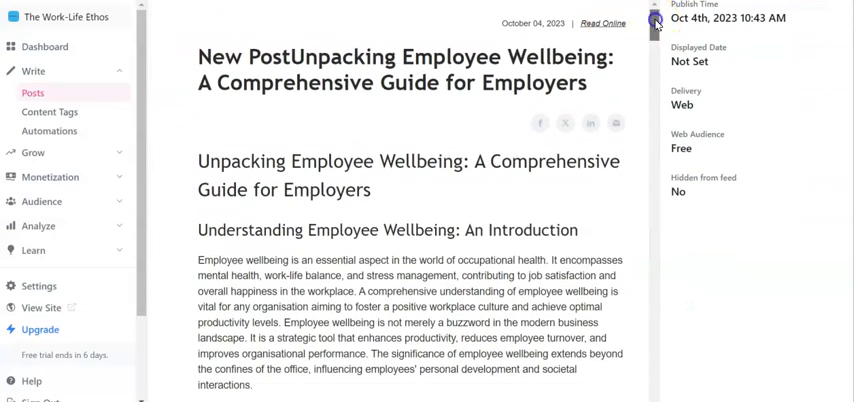
scroll("down", 3)
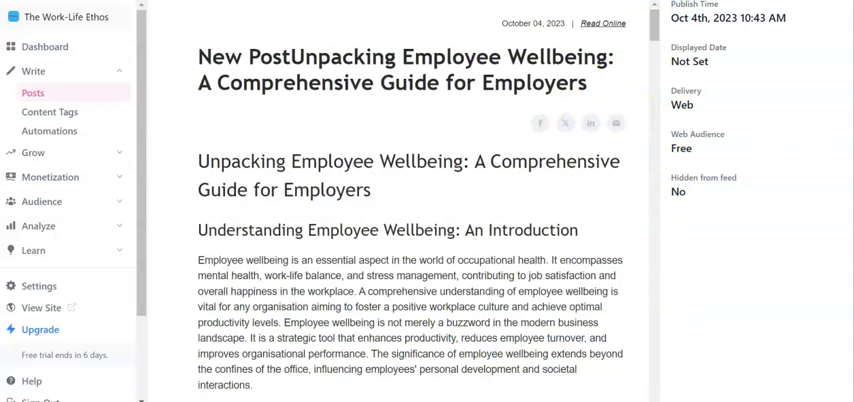
left_click(792, 12)
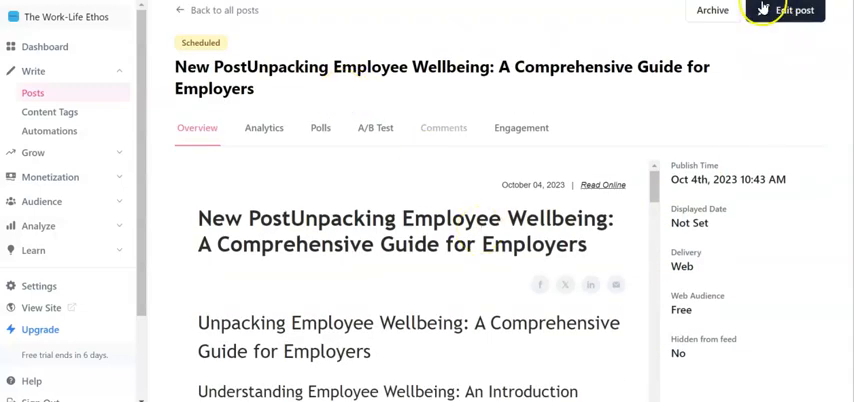
mouse_move(392, 238)
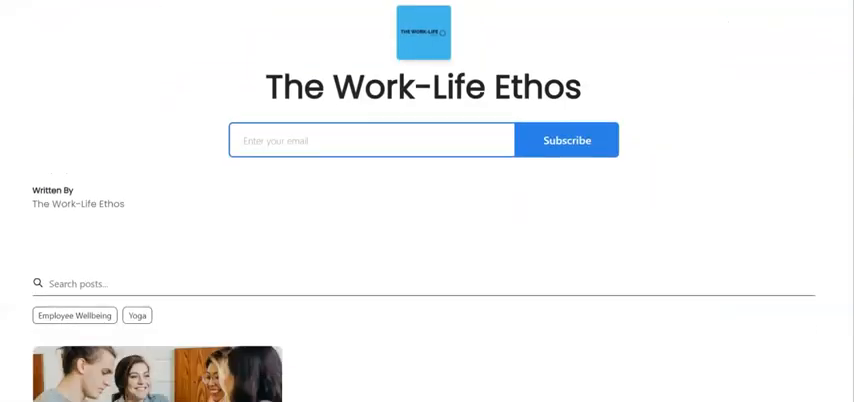
Browse the Work-Life Ethos homepage listing the new employee wellbeing post
scroll("down", 3)
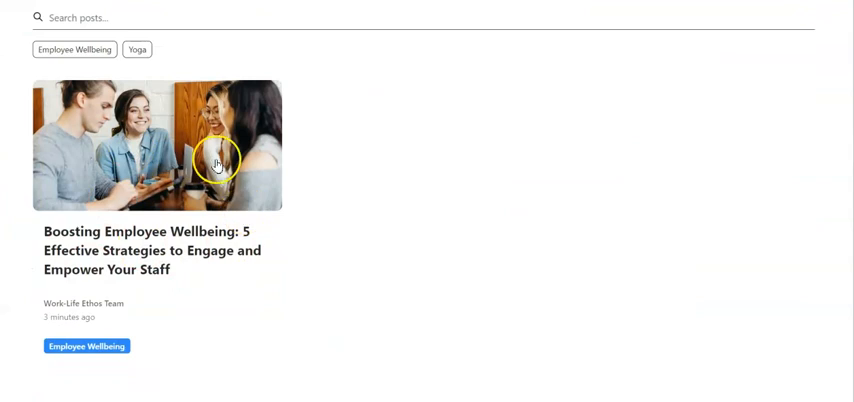
mouse_move(520, 156)
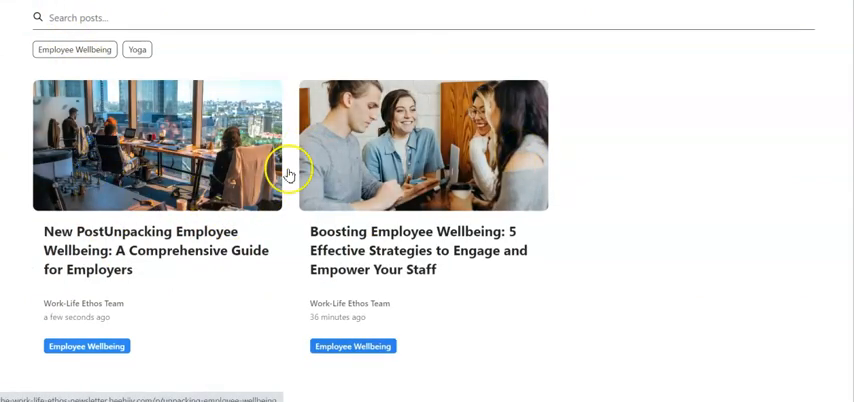
mouse_move(424, 212)
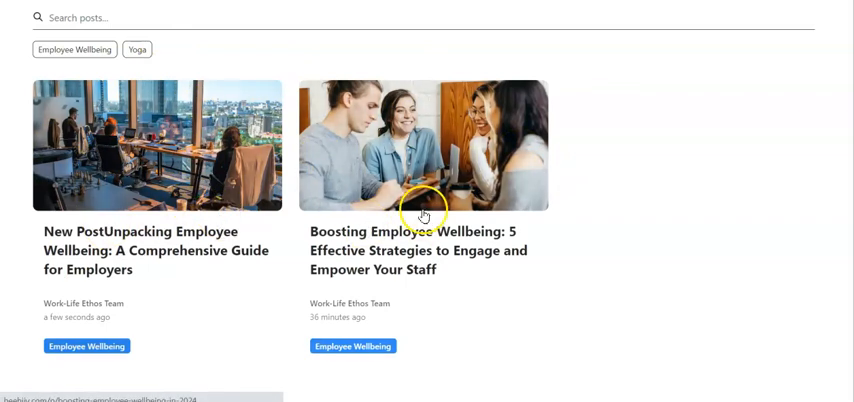